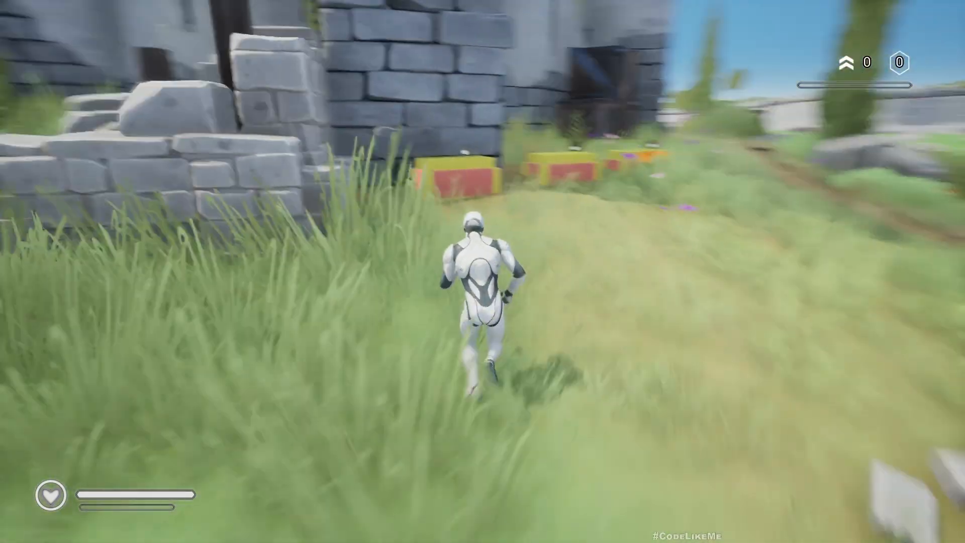
# Step: Play in editor, collect armour across the level, and open the inventory's Skills tab
pyautogui.press('w')
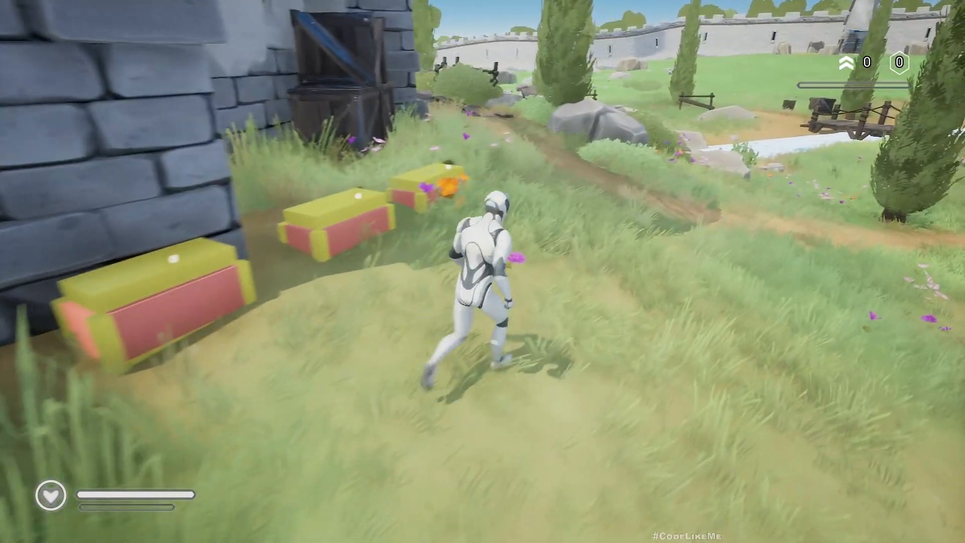
pyautogui.press('tab')
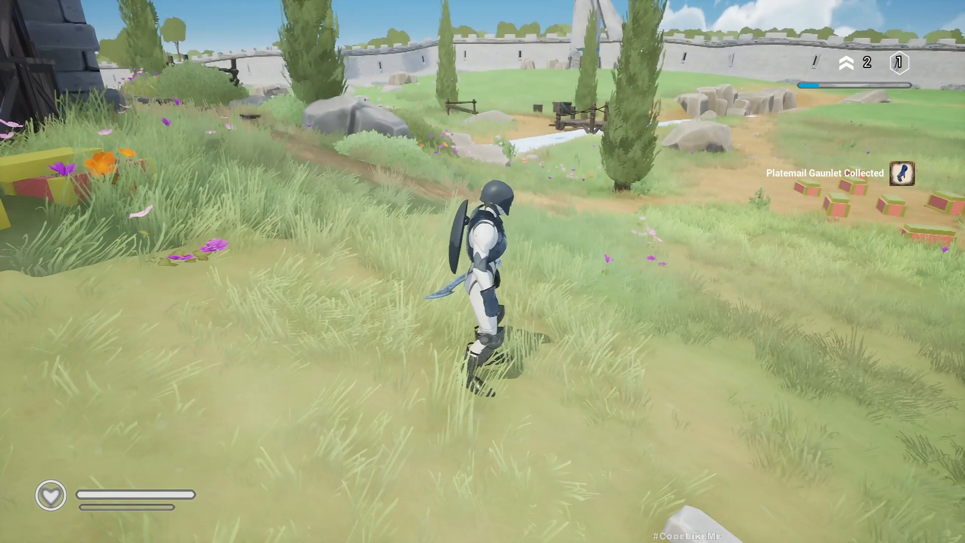
pyautogui.press('w')
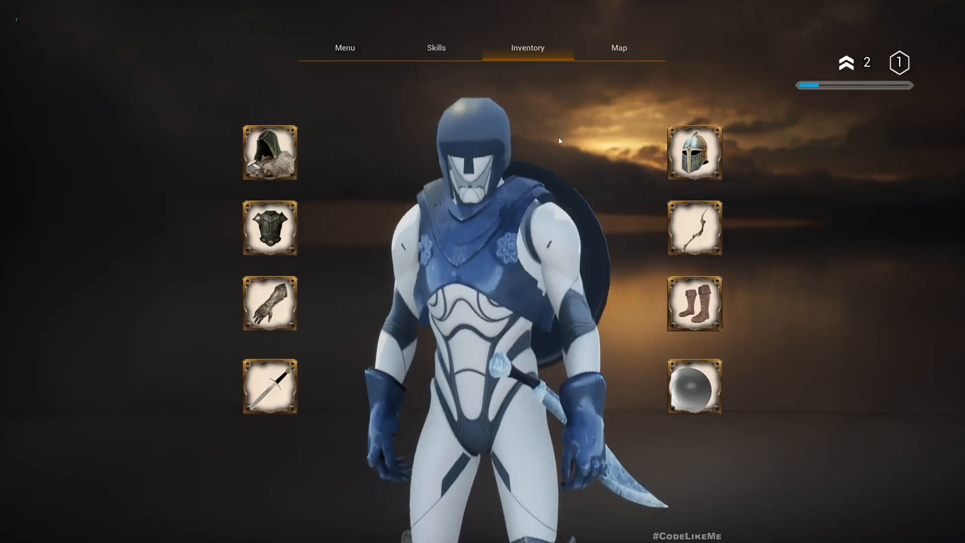
pyautogui.click(436, 47)
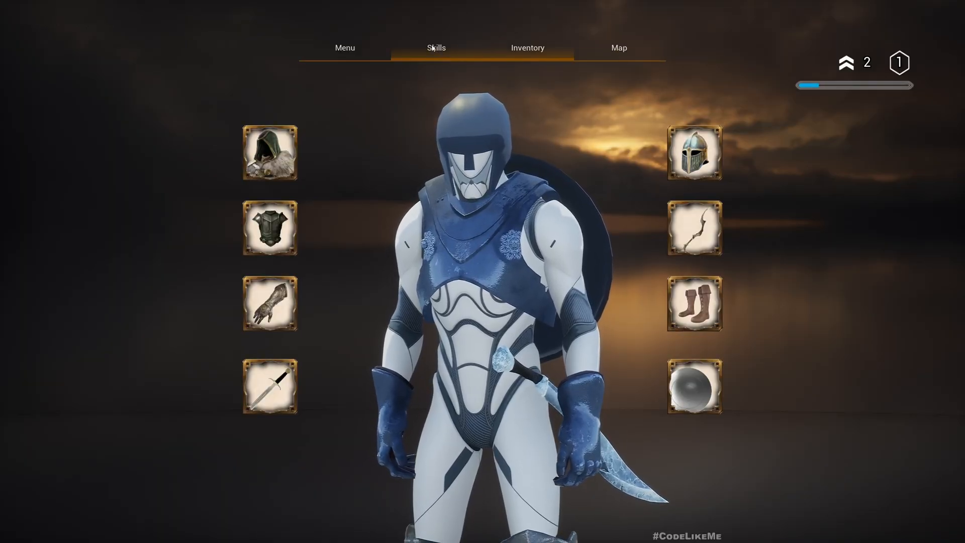
pyautogui.click(436, 47)
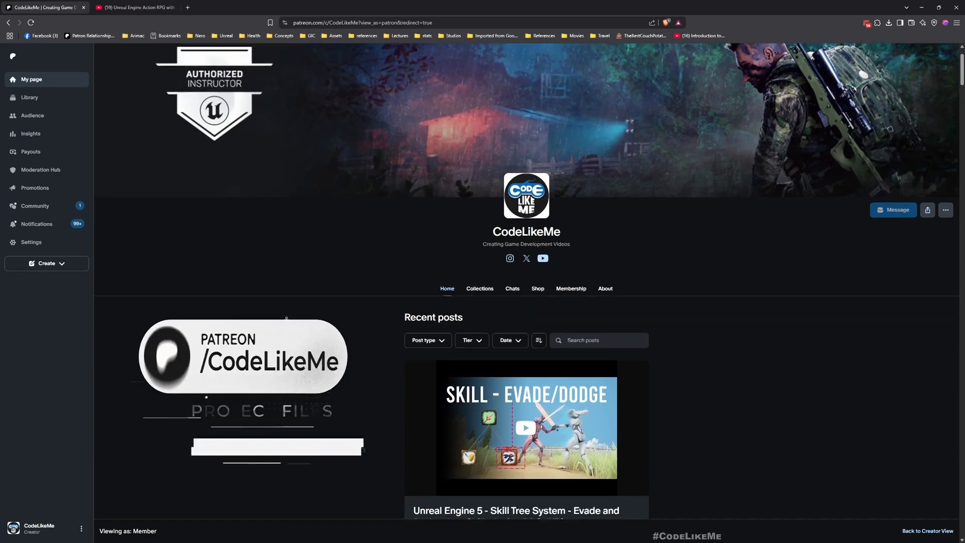
# Step: Scroll the Patreon Recent posts feed past the skill tree and RTS series posts
pyautogui.scroll(-3)
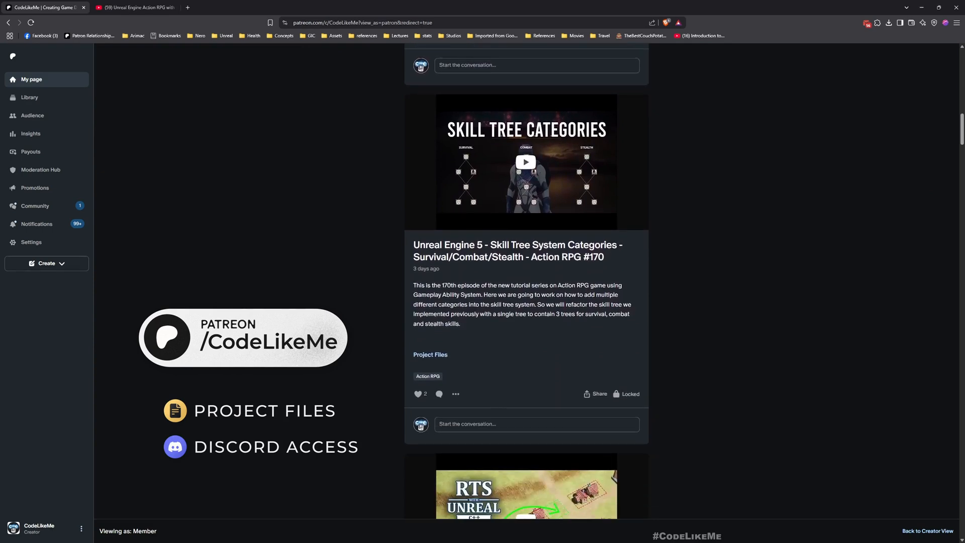
pyautogui.scroll(-3)
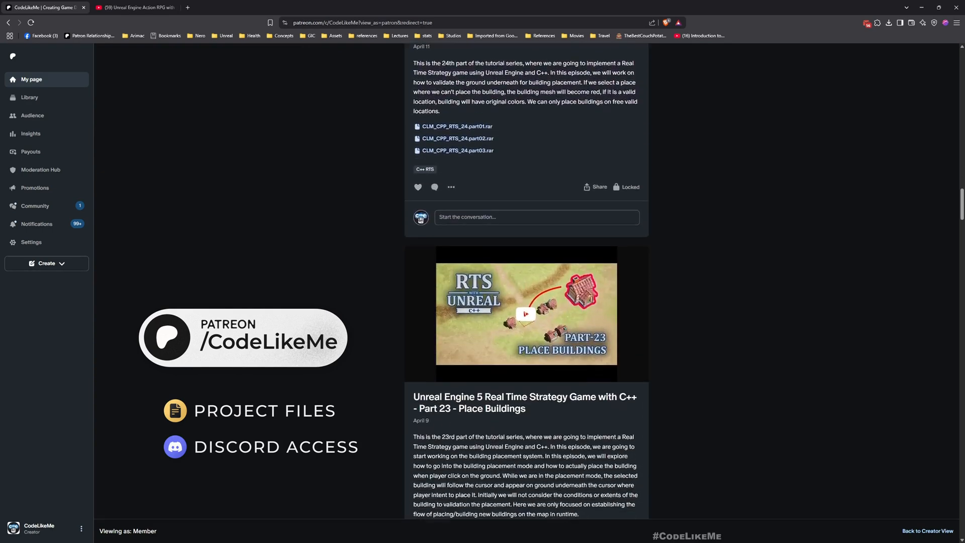
pyautogui.scroll(-3)
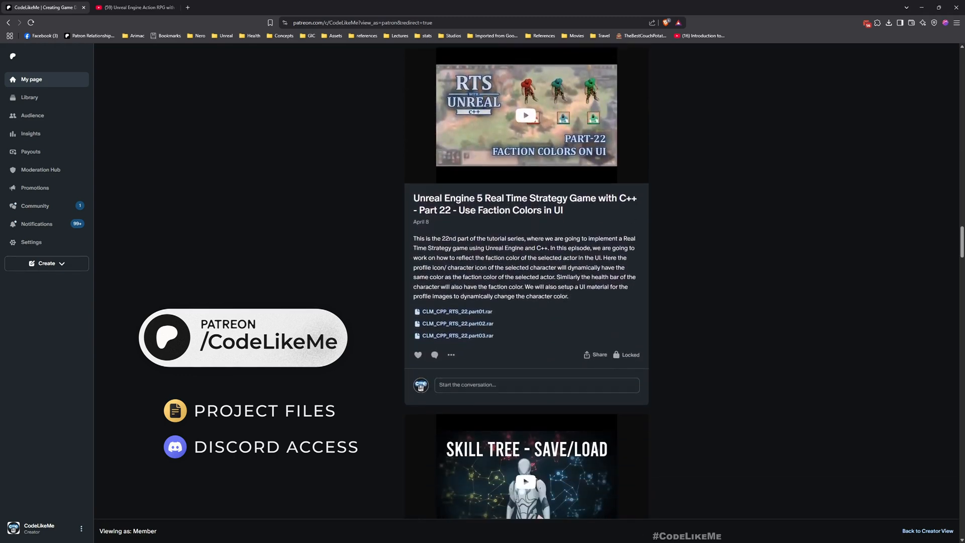
pyautogui.scroll(-3)
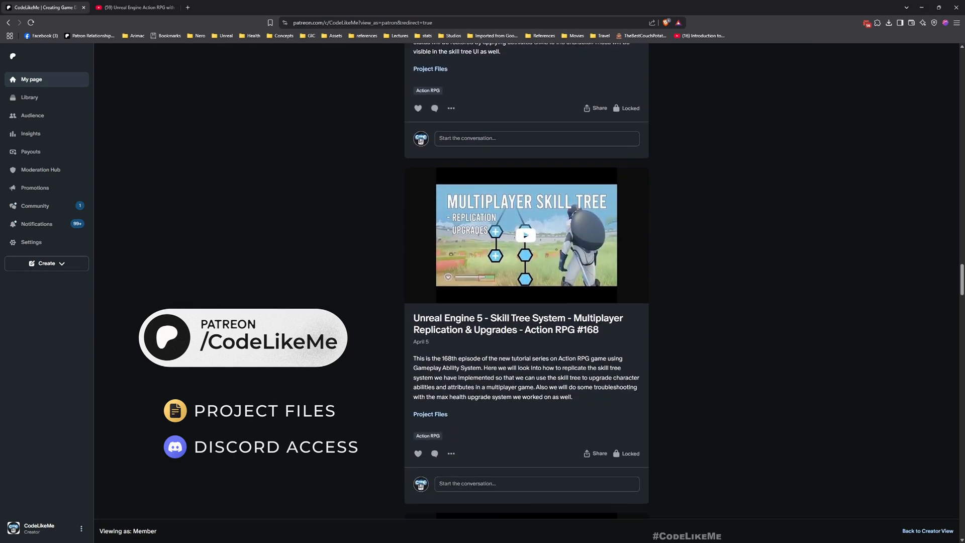
pyautogui.scroll(-3)
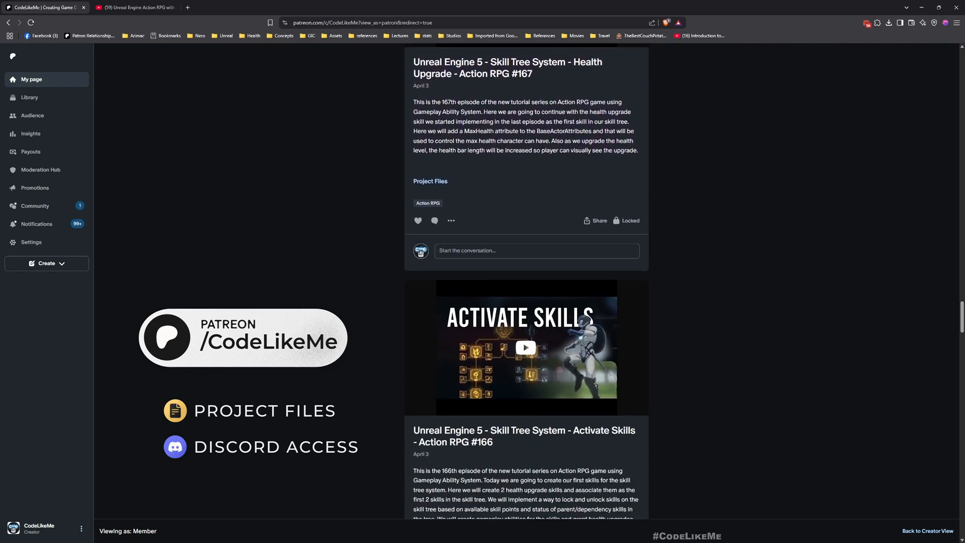
pyautogui.scroll(-3)
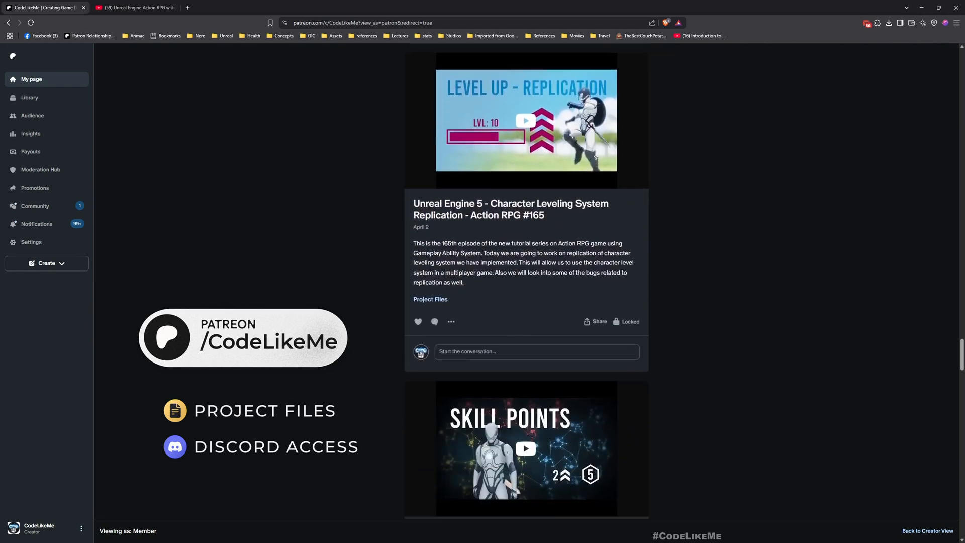
pyautogui.scroll(-3)
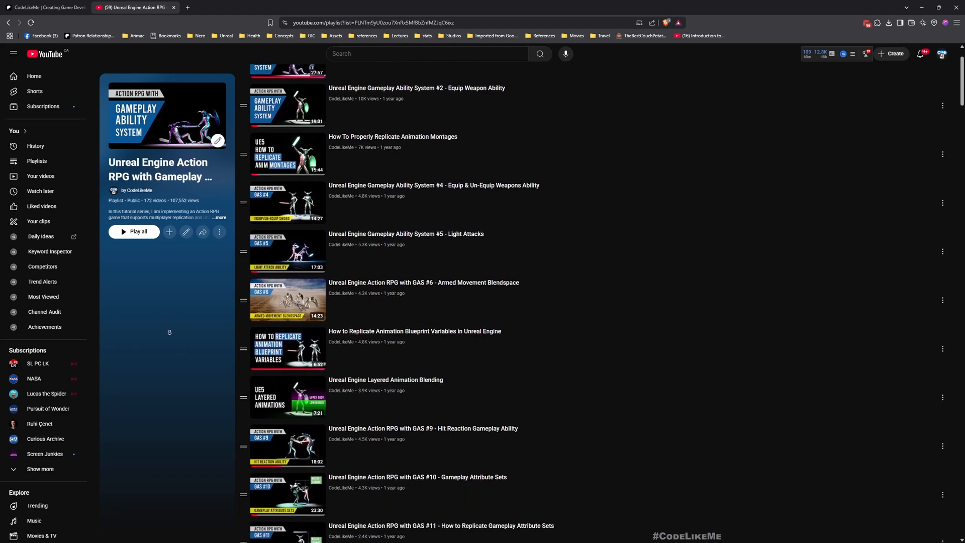
# Step: Scroll the Action RPG with GAS playlist down through episodes #10–#19
pyautogui.scroll(-3)
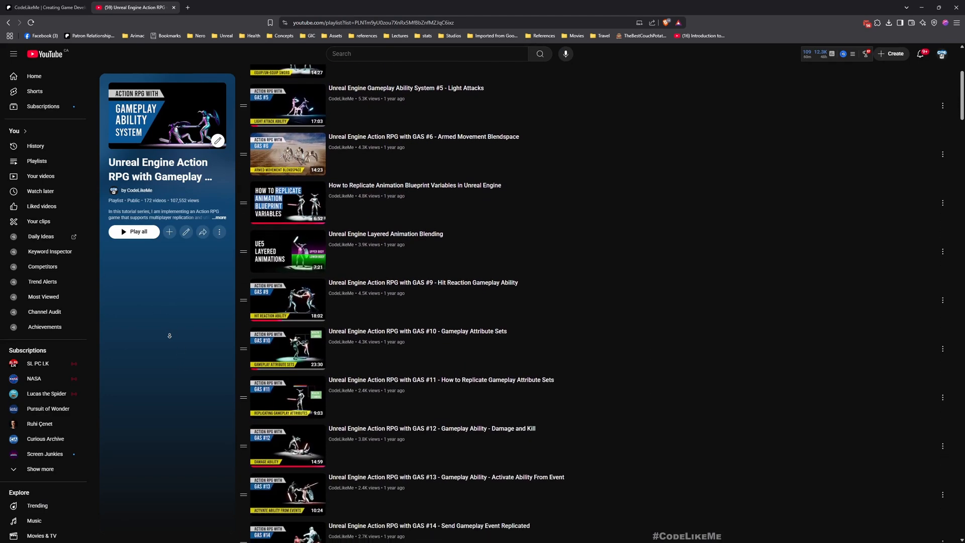
pyautogui.scroll(-3)
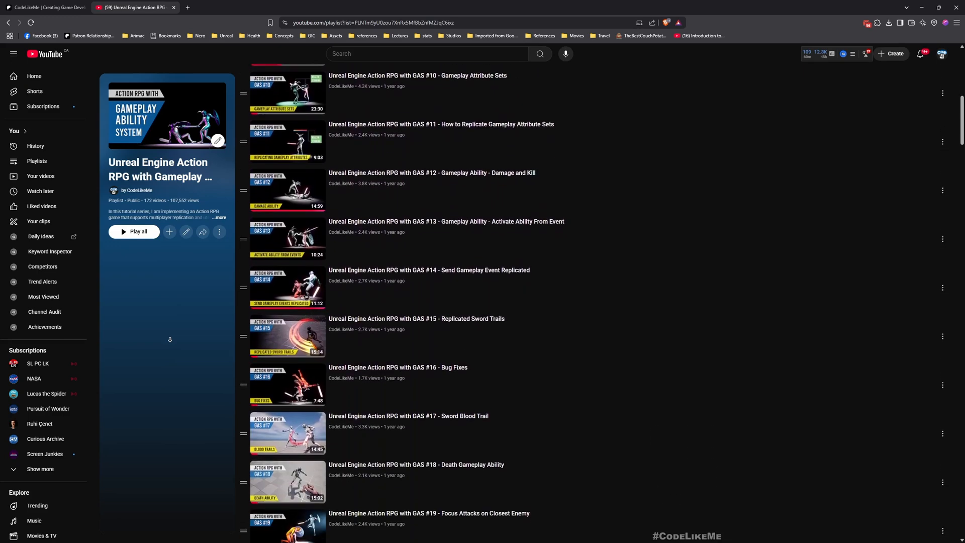
pyautogui.scroll(-3)
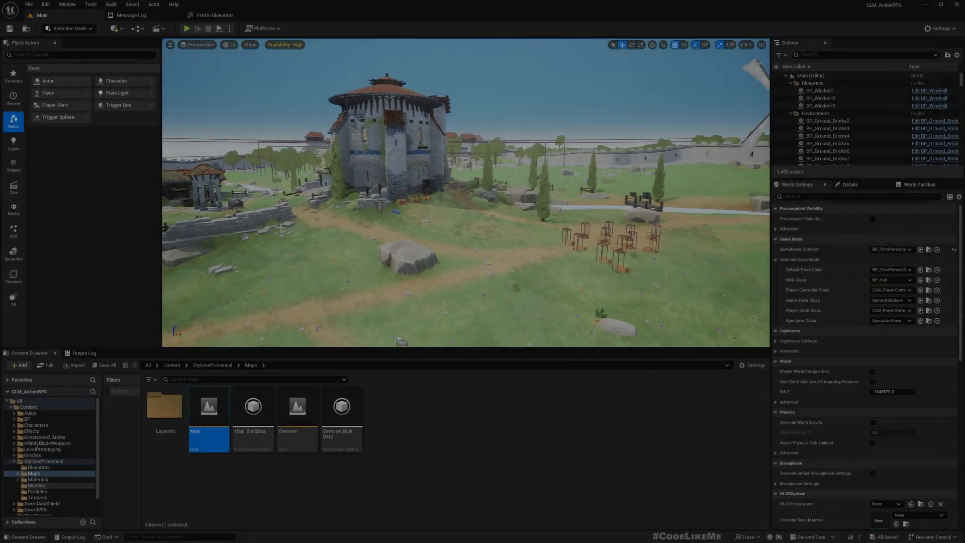
# Step: Play-test the inventory screen, then close the Find in Blueprints results tab
pyautogui.click(188, 29)
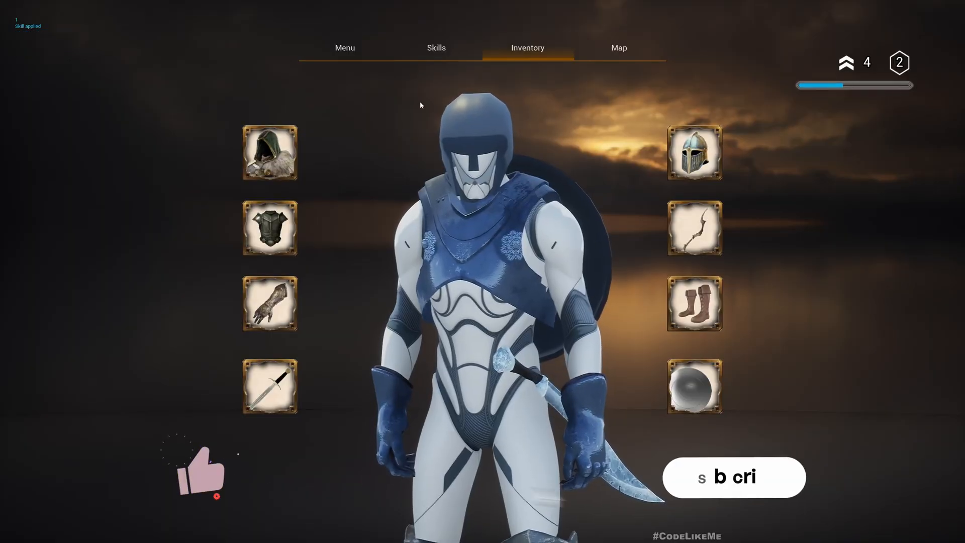
pyautogui.click(436, 47)
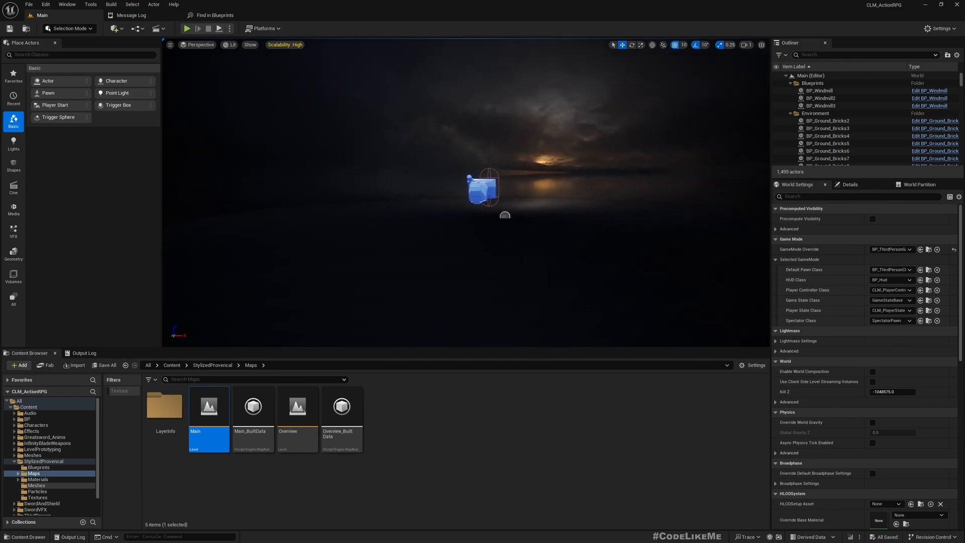
pyautogui.moveTo(178, 15)
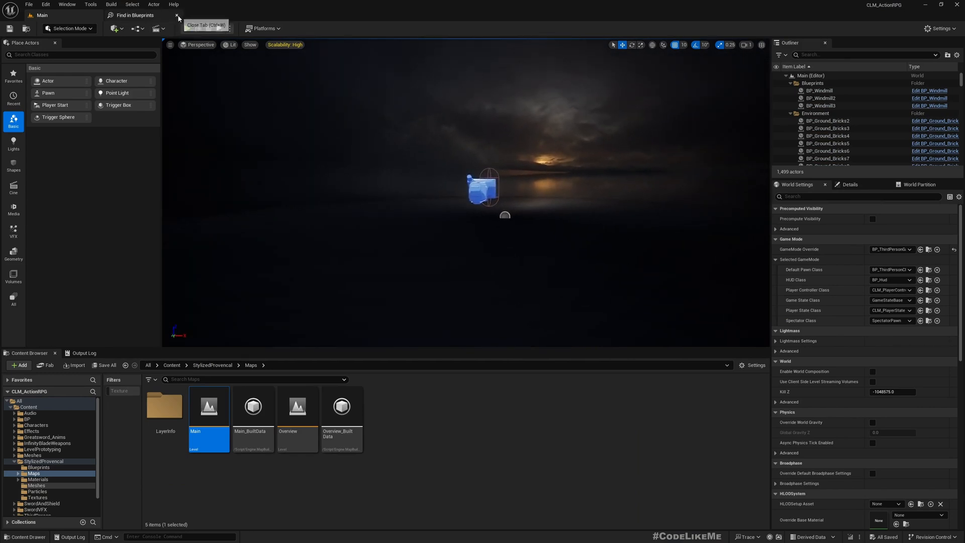
pyautogui.click(177, 14)
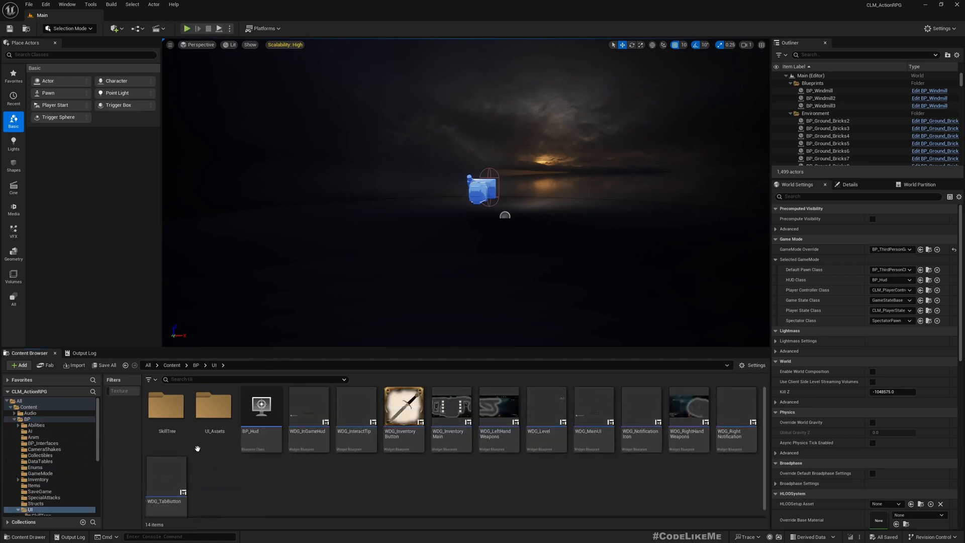
# Step: Open the SkillTree widget and set a heading text to MAGIC
pyautogui.doubleClick(166, 406)
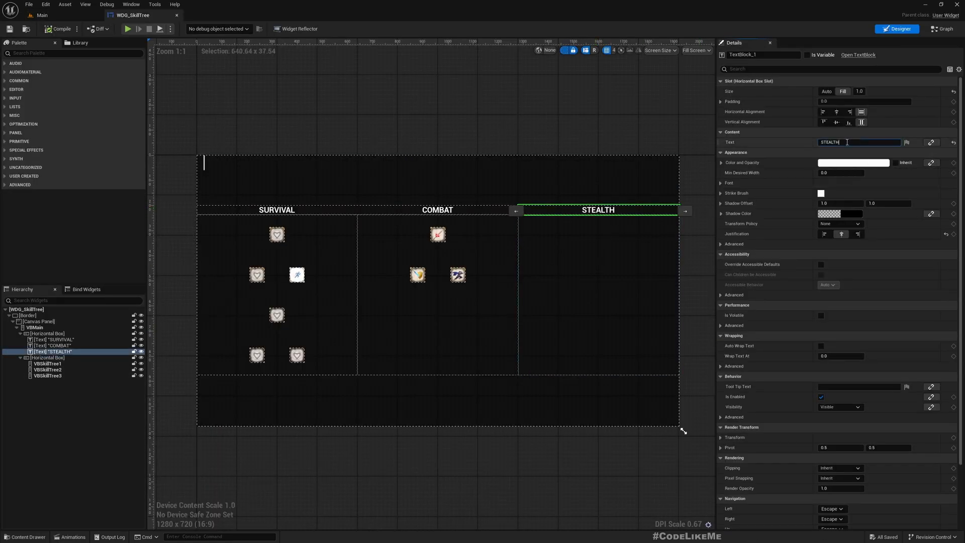
pyautogui.write('MAGIC')
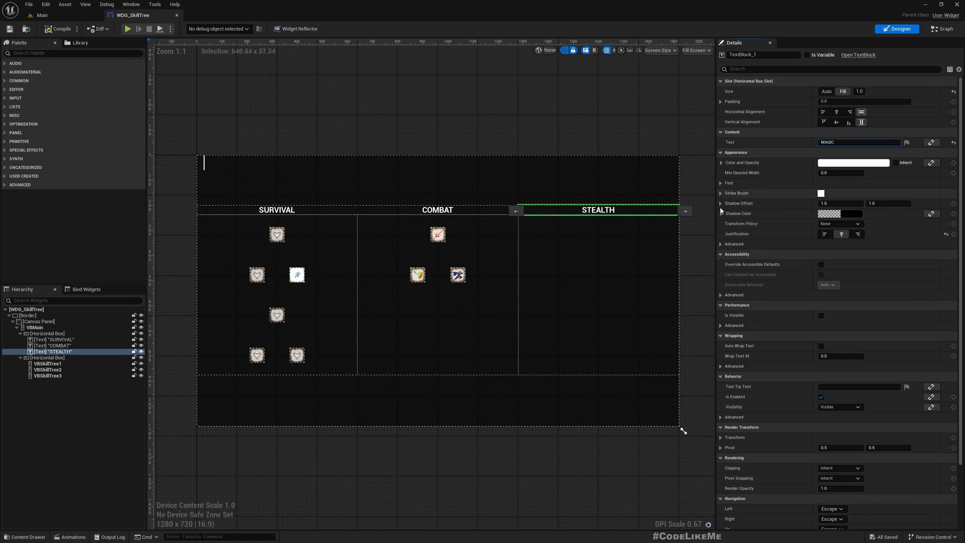
pyautogui.click(940, 29)
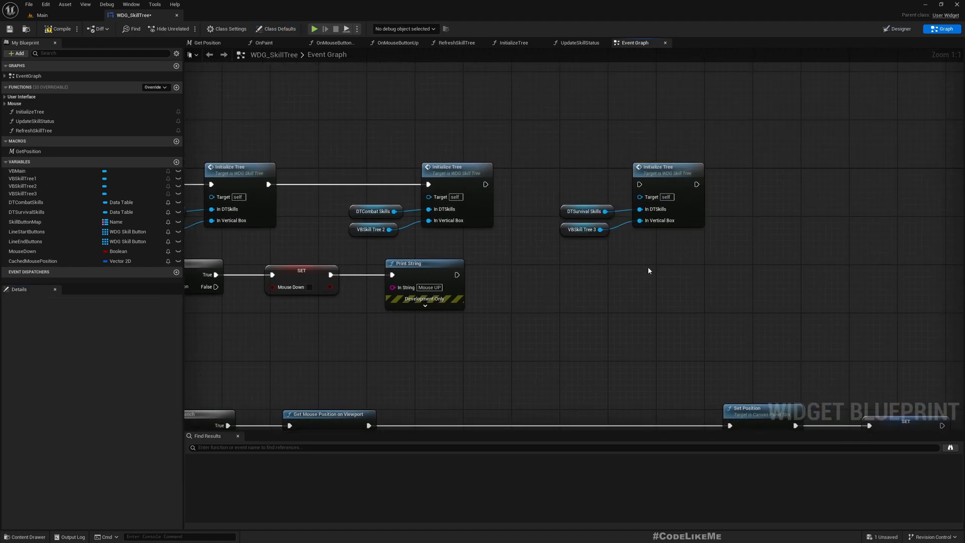
pyautogui.moveTo(22, 186)
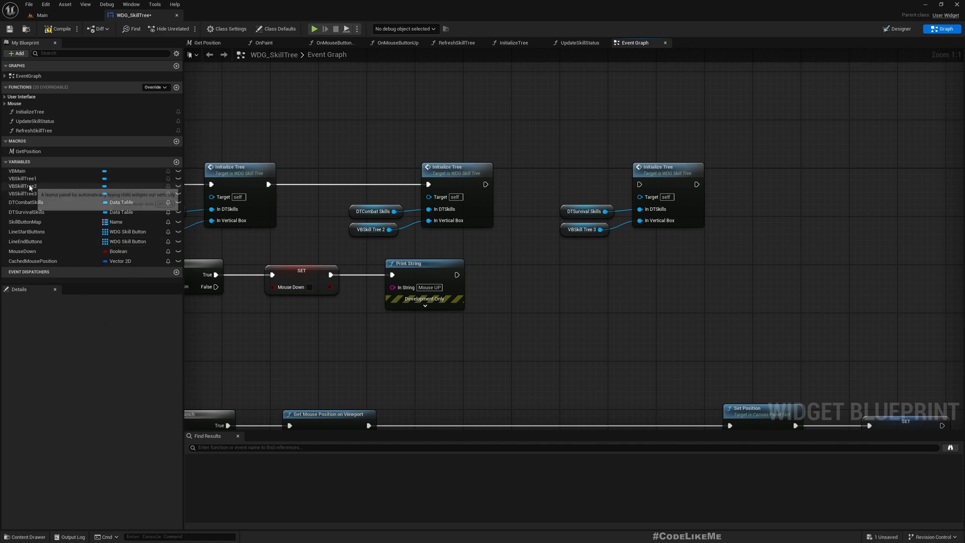
# Step: Duplicate the survival skills Data Table variable and rename the copy DTMagicSkills
pyautogui.click(26, 212)
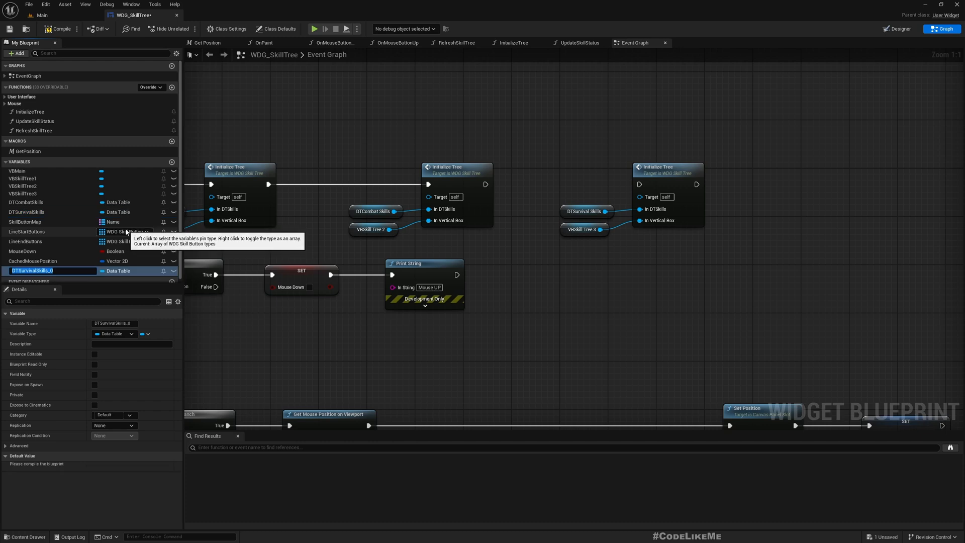
pyautogui.write('DTSur')
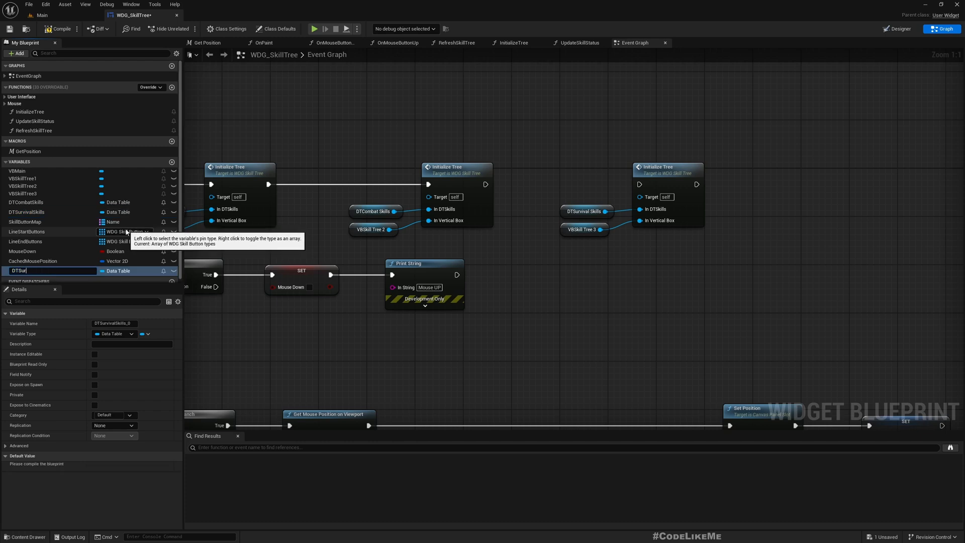
pyautogui.press('Backspace')
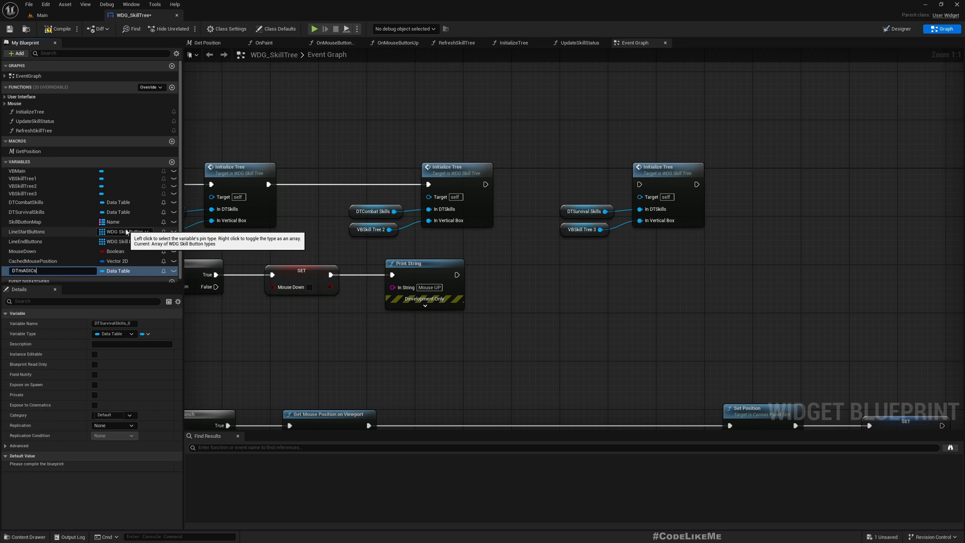
pyautogui.write('KILLS')
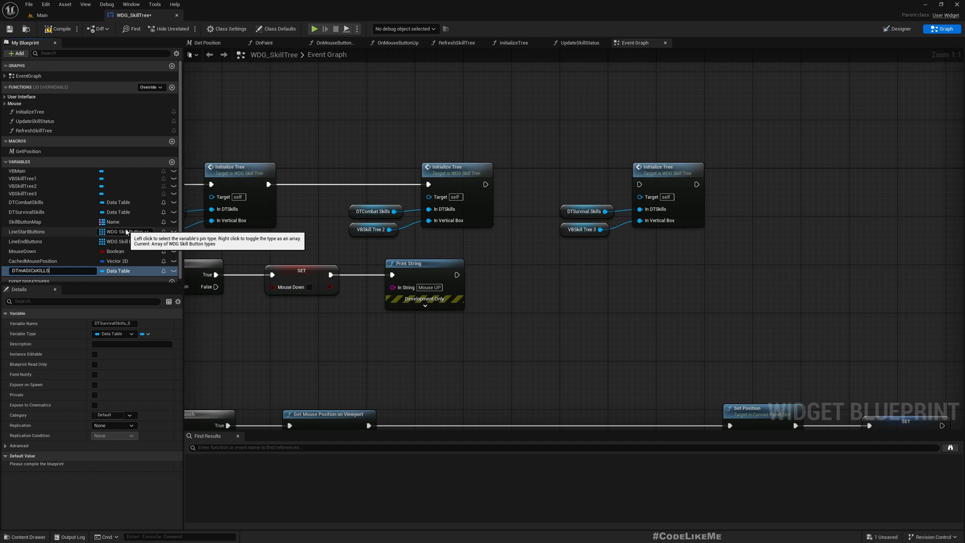
pyautogui.doubleClick(31, 271)
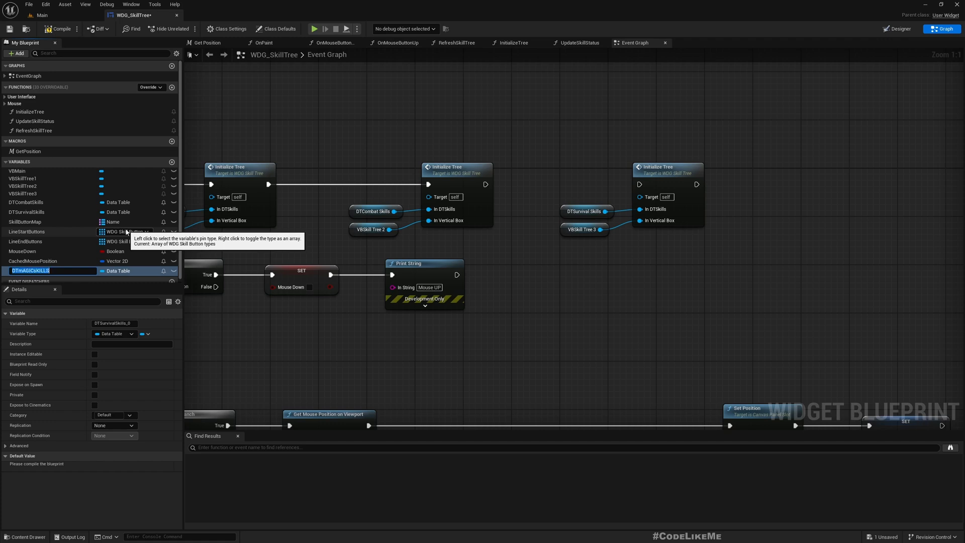
pyautogui.write('DTMap')
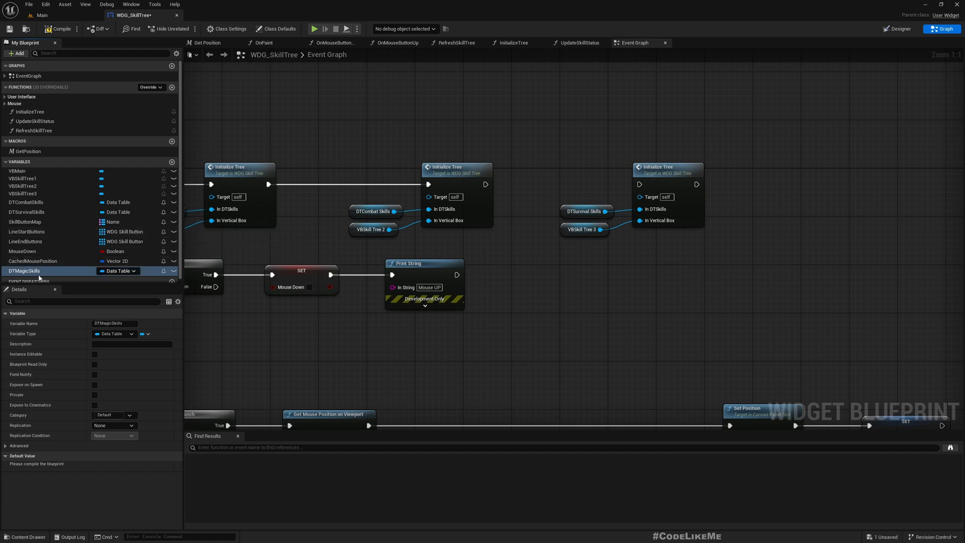
# Step: Duplicate DT_SurvivalSkills in DataTables as DT_MagicSkills and open it
pyautogui.click(25, 271)
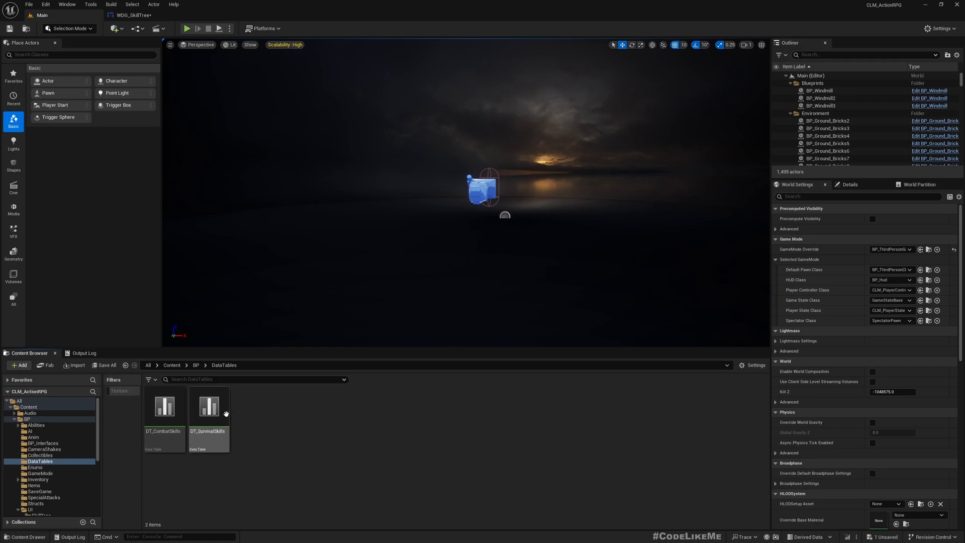
pyautogui.click(208, 406)
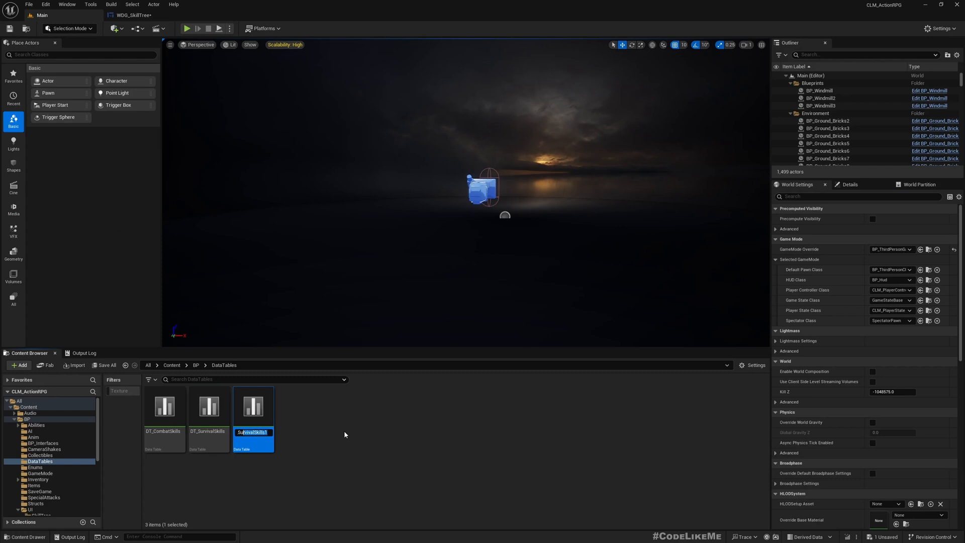
pyautogui.write('DT_MagicSkills')
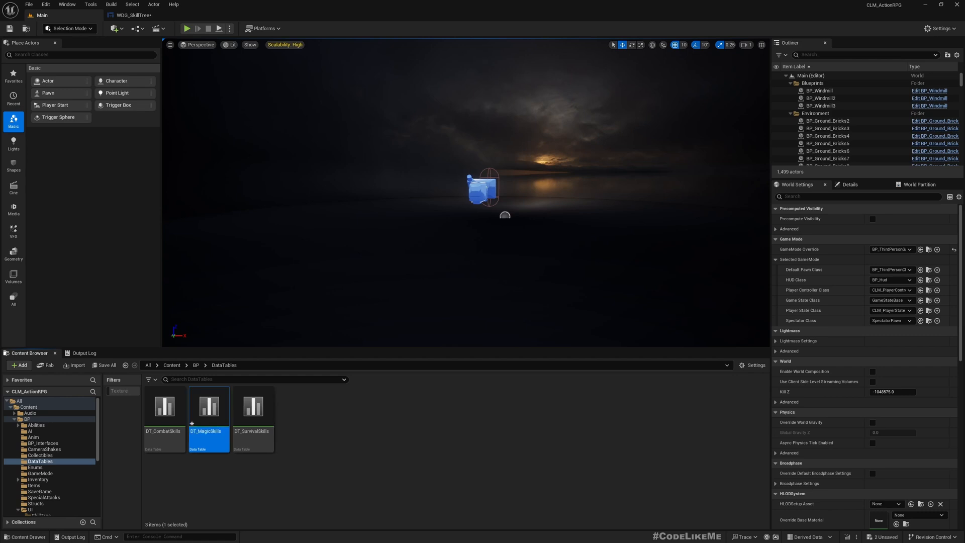
pyautogui.doubleClick(209, 406)
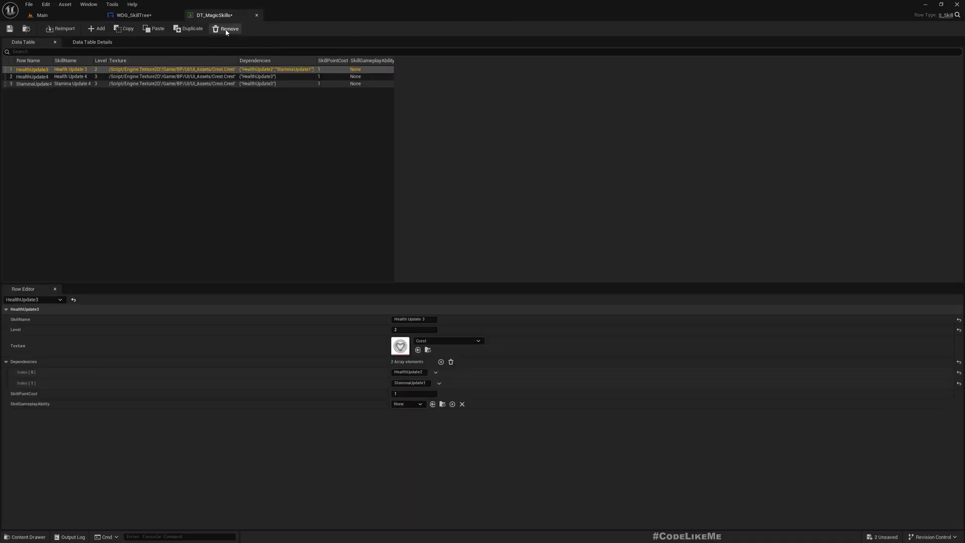
# Step: Remove all copied survival rows from DT_MagicSkills and add a single NewRow
pyautogui.click(226, 28)
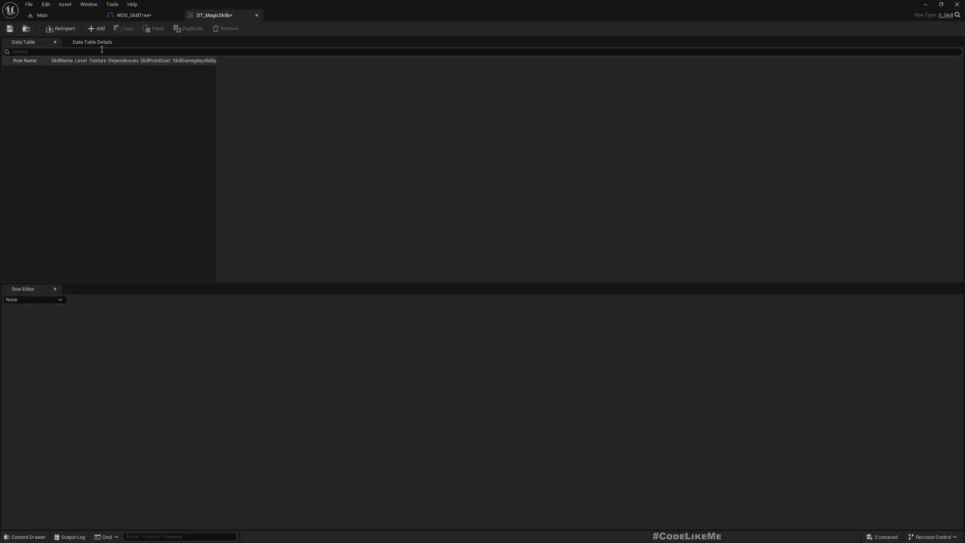
pyautogui.click(96, 28)
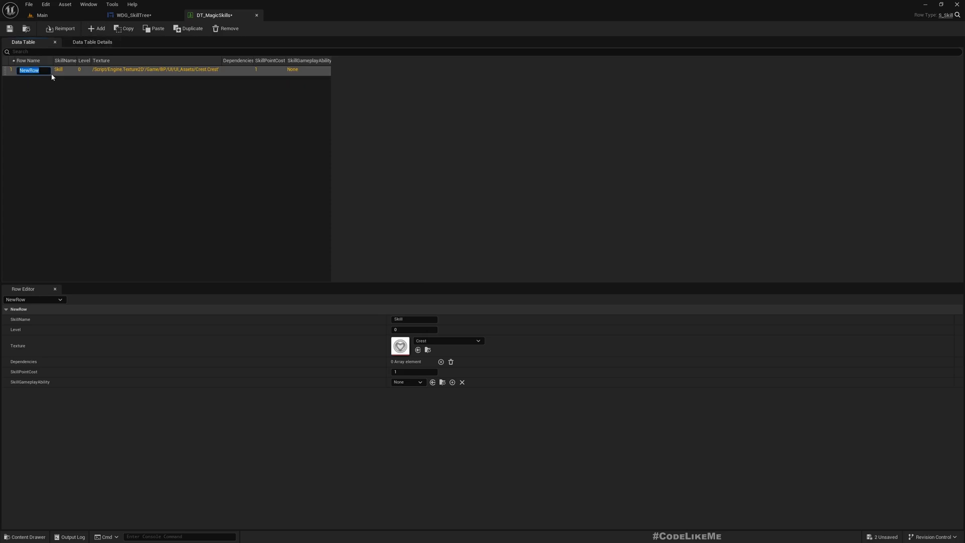
pyautogui.moveTo(321, 125)
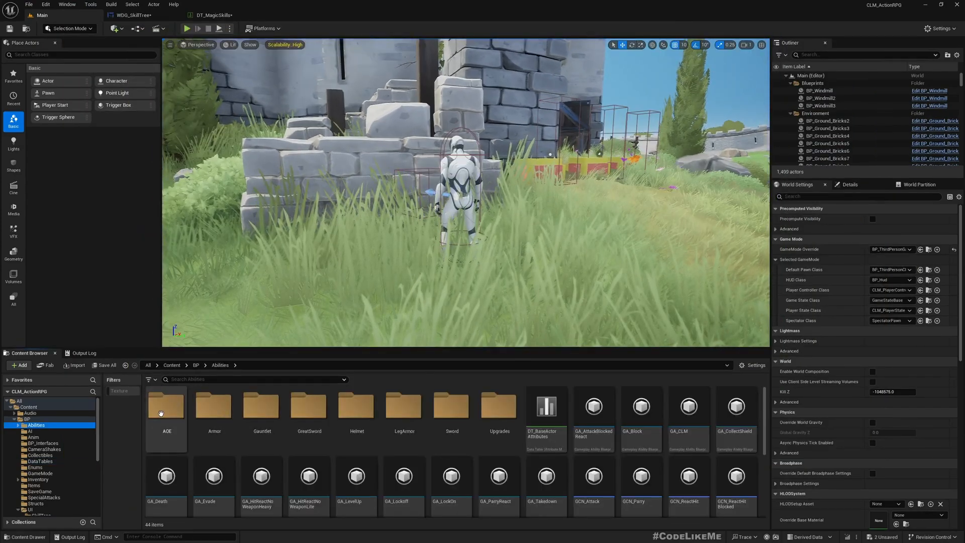
# Step: Select GA_AOE_Radial in the AOE abilities folder, then return to WDG_SkillTree
pyautogui.doubleClick(165, 406)
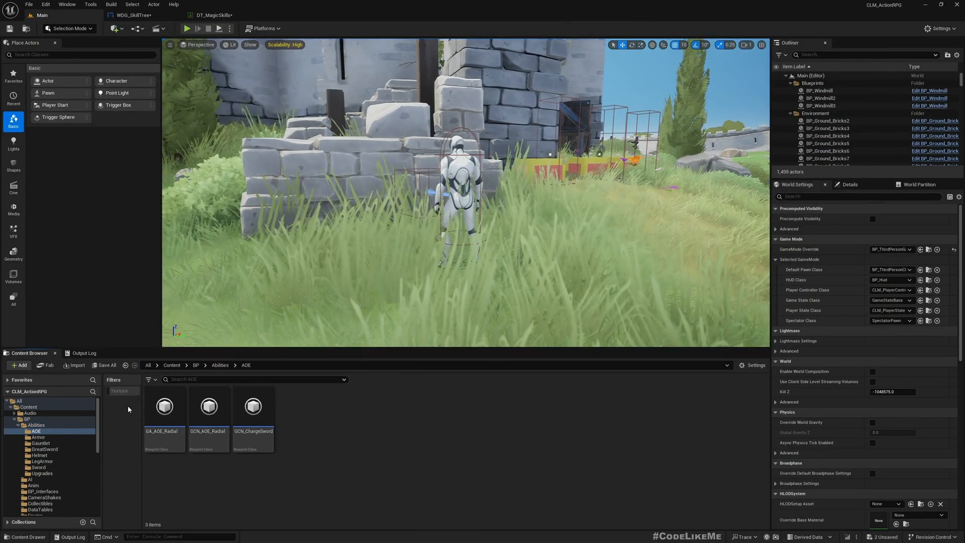
pyautogui.click(164, 407)
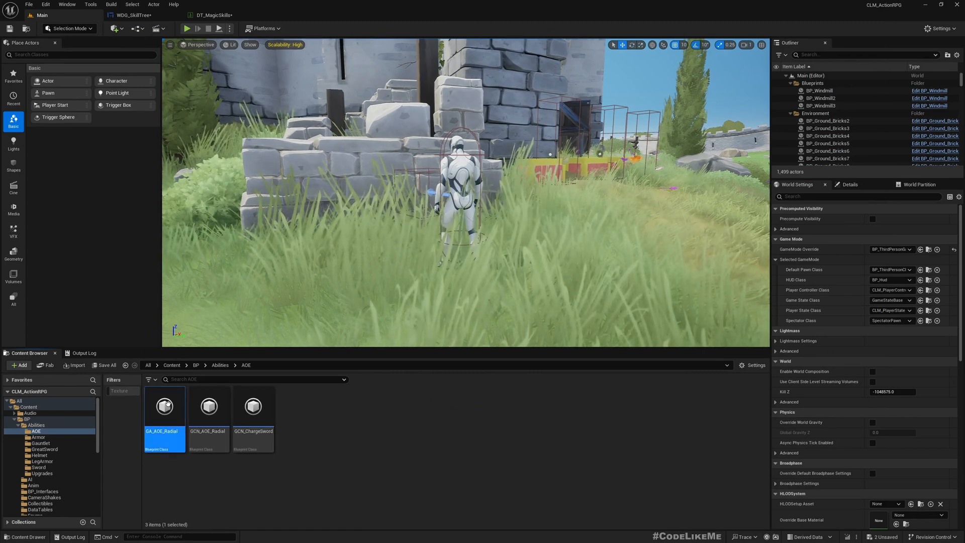
pyautogui.moveTo(164, 406)
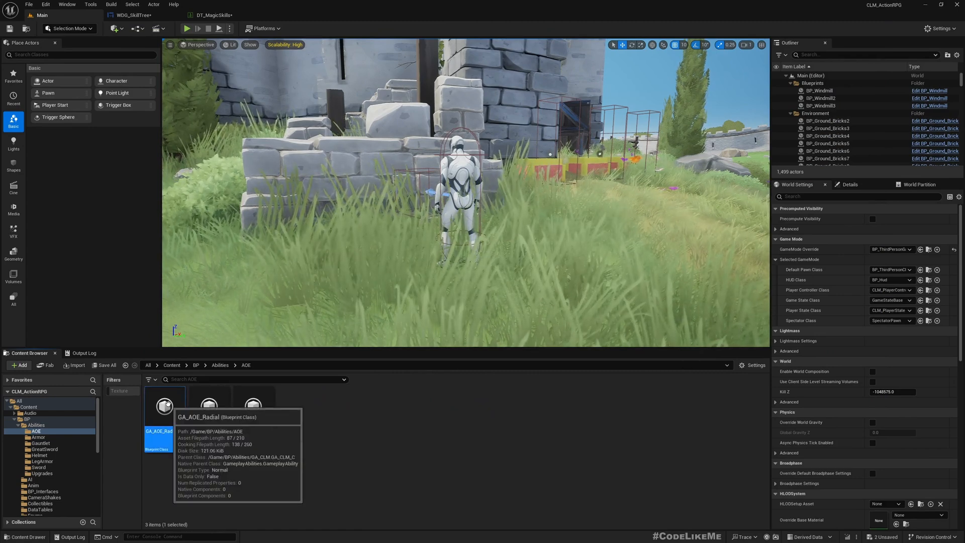
pyautogui.moveTo(369, 450)
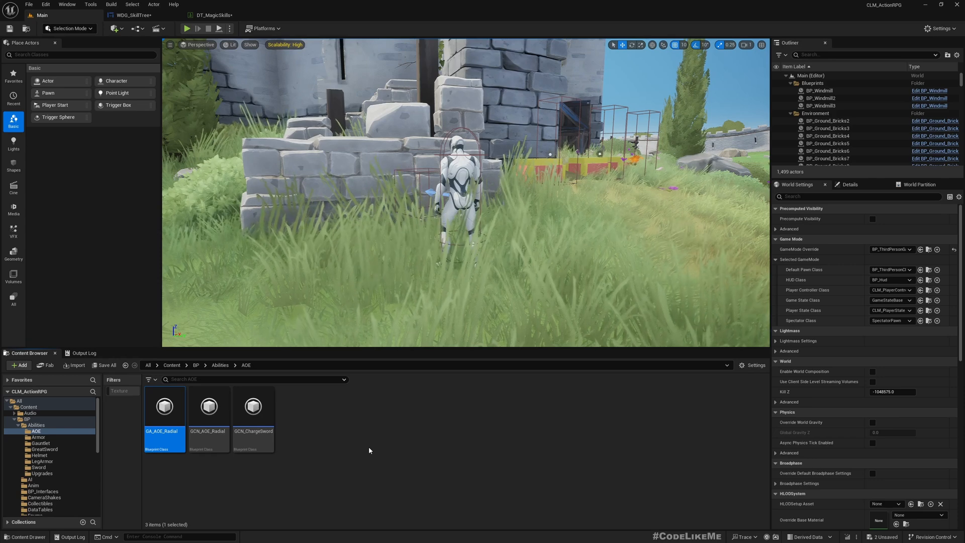
pyautogui.click(136, 15)
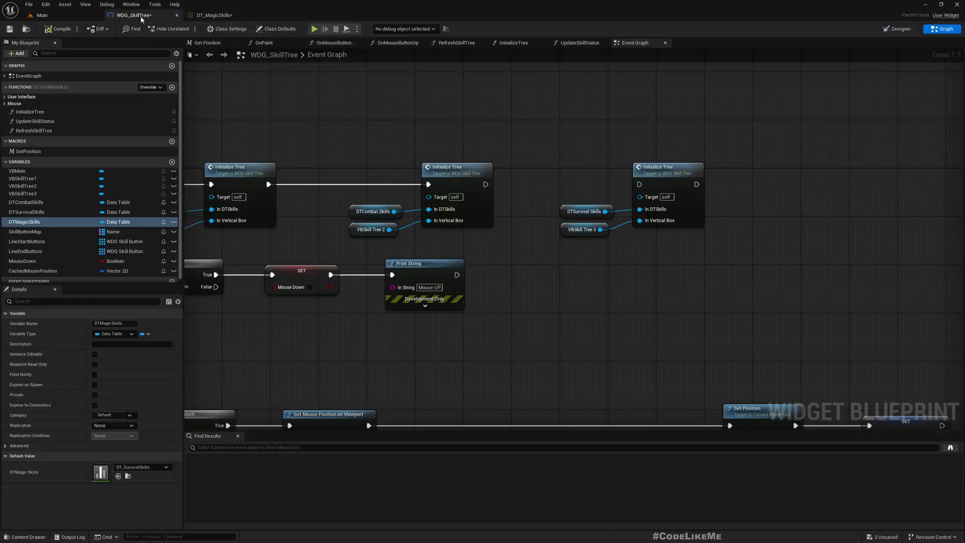
# Step: Rename the row to AOE1 and enter 'Area of Imact Attack' as its SkillName
pyautogui.click(212, 14)
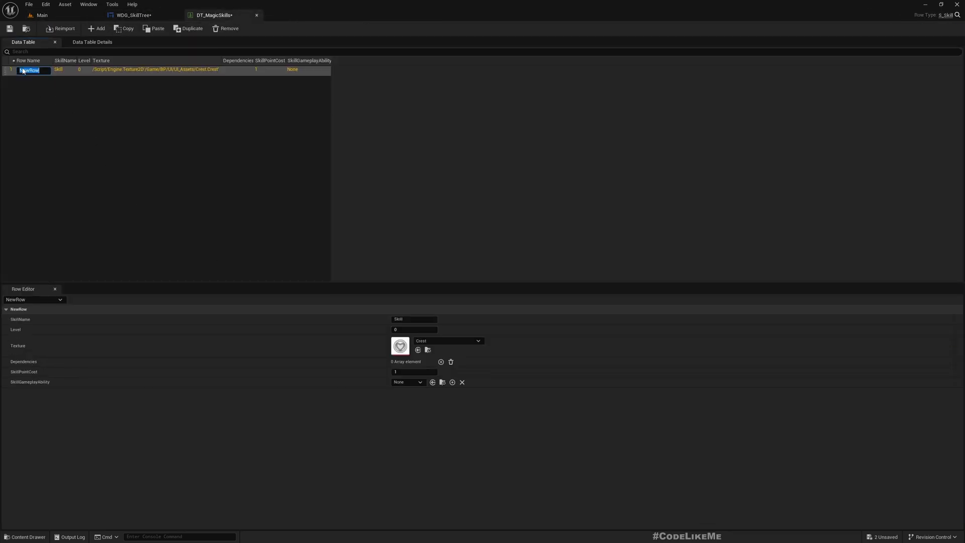
pyautogui.write('AOE1')
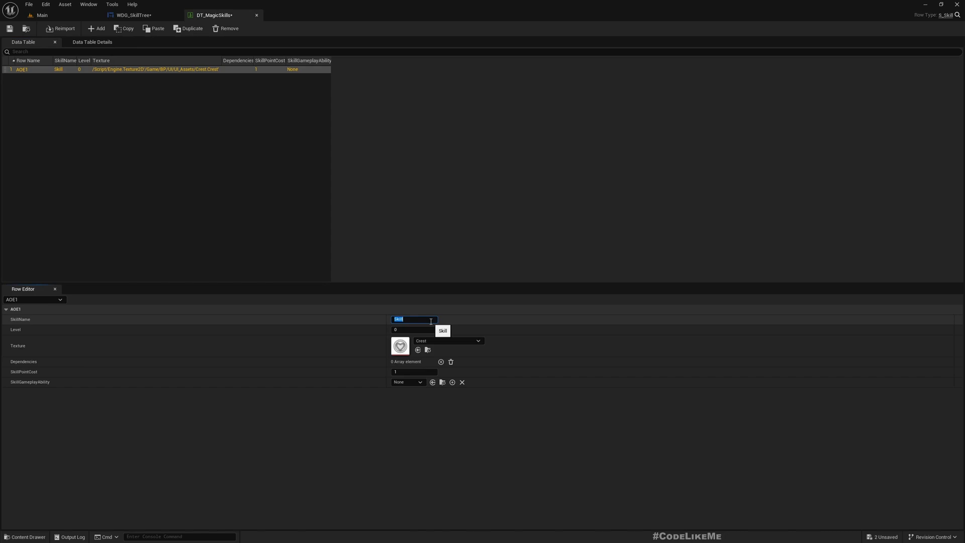
pyautogui.write('Area of')
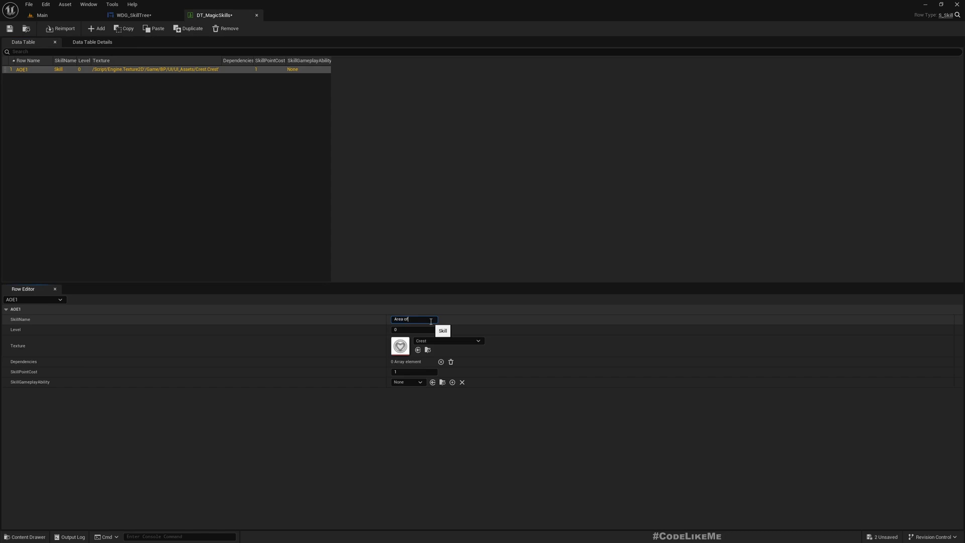
pyautogui.write('Imact')
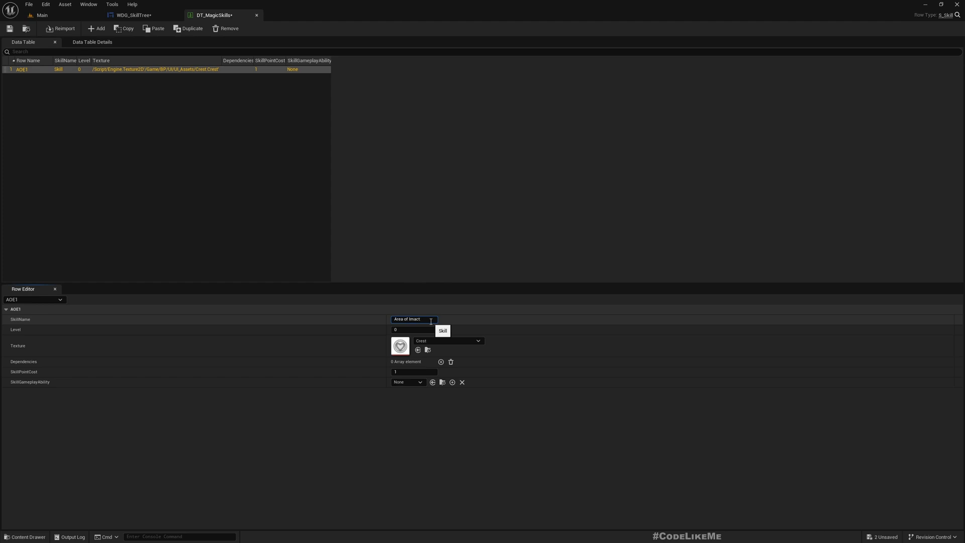
pyautogui.write('Attack')
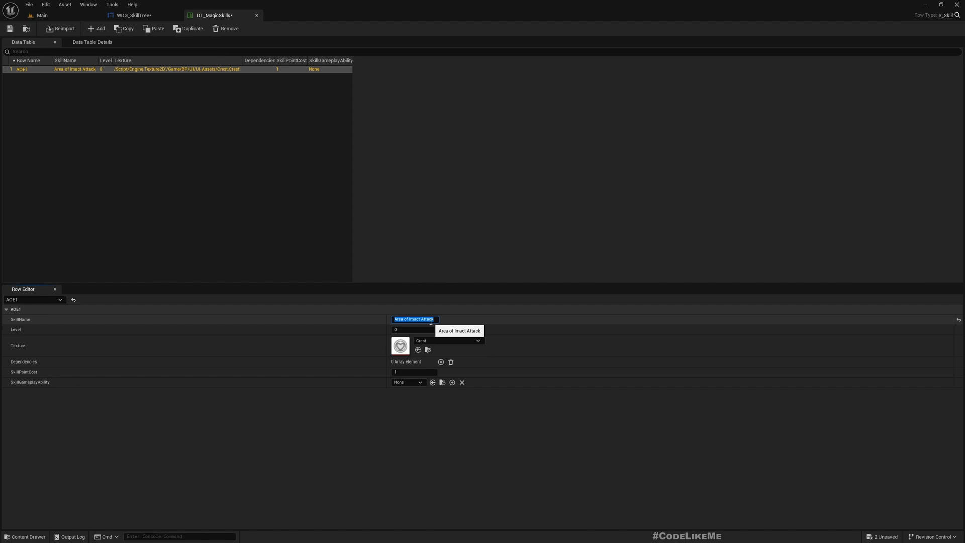
pyautogui.moveTo(344, 181)
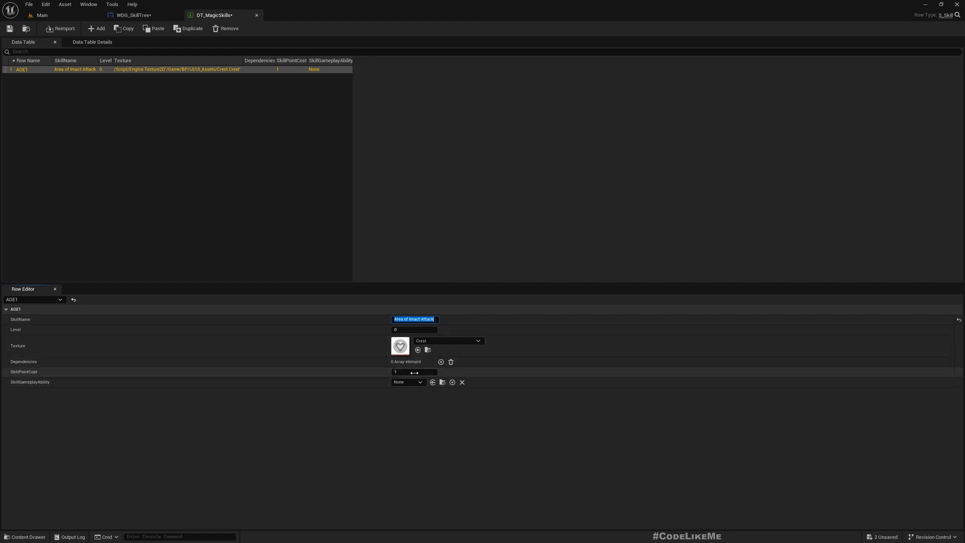
pyautogui.click(42, 15)
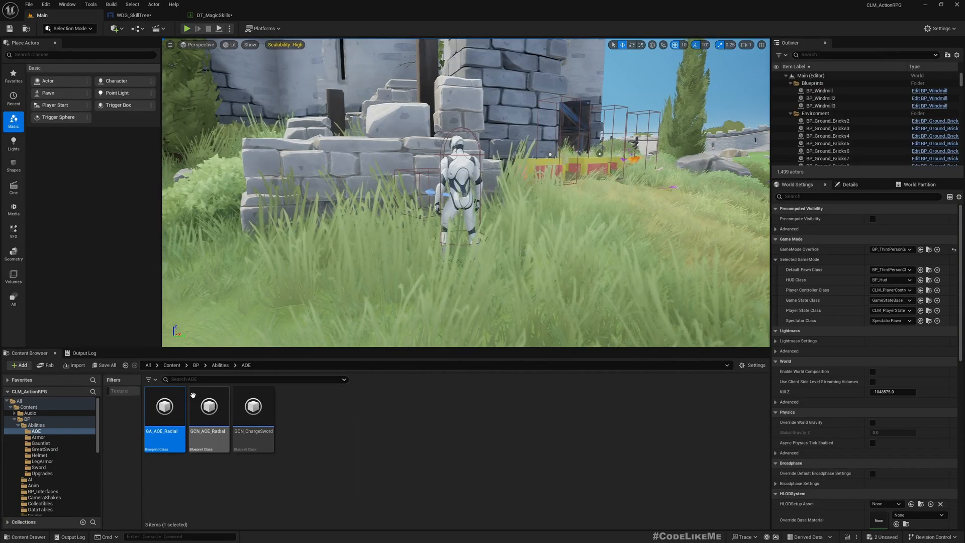
# Step: Add a Gameplay Ability Blueprint in Upgrades with parent GA_Skill, named GA_AOE1Skill
pyautogui.click(221, 365)
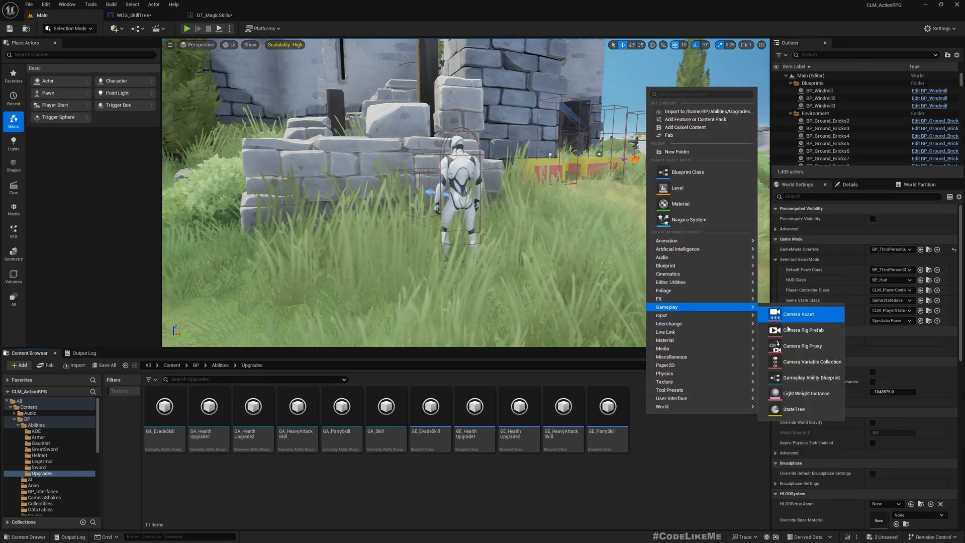
pyautogui.click(811, 377)
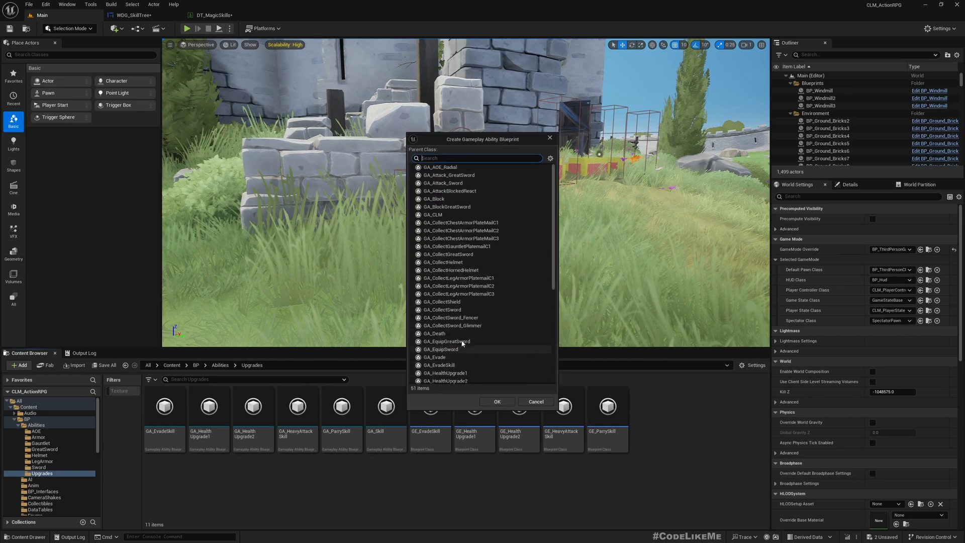
pyautogui.scroll(-3)
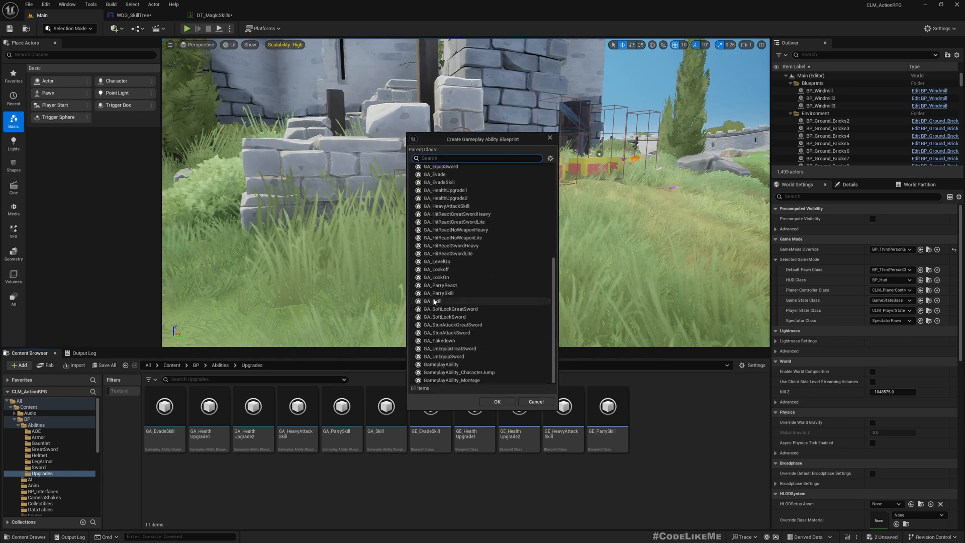
pyautogui.click(496, 402)
pyautogui.write('GA_AOE1Skill')
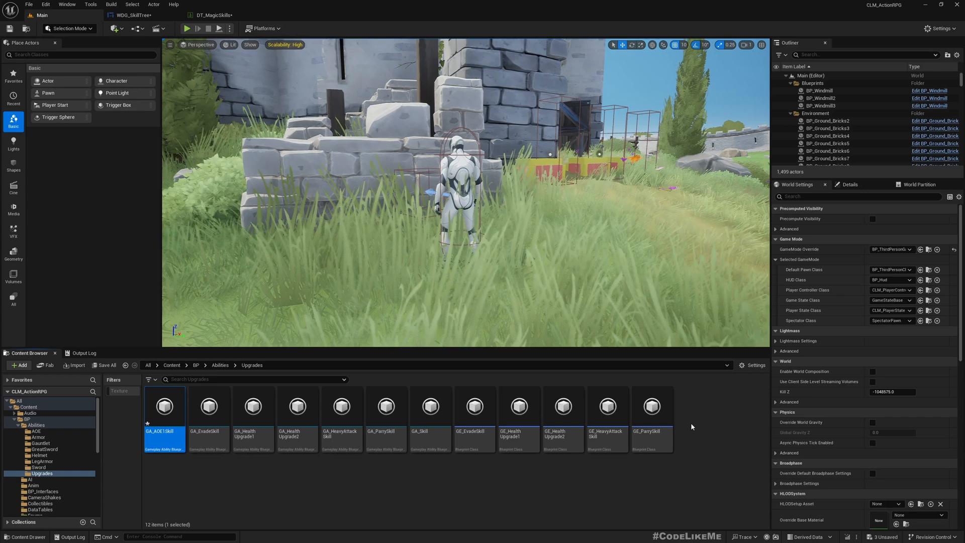
# Step: Create a Blueprint with GameplayEffect as parent class, named GE_AOE1Skill
pyautogui.click(607, 405)
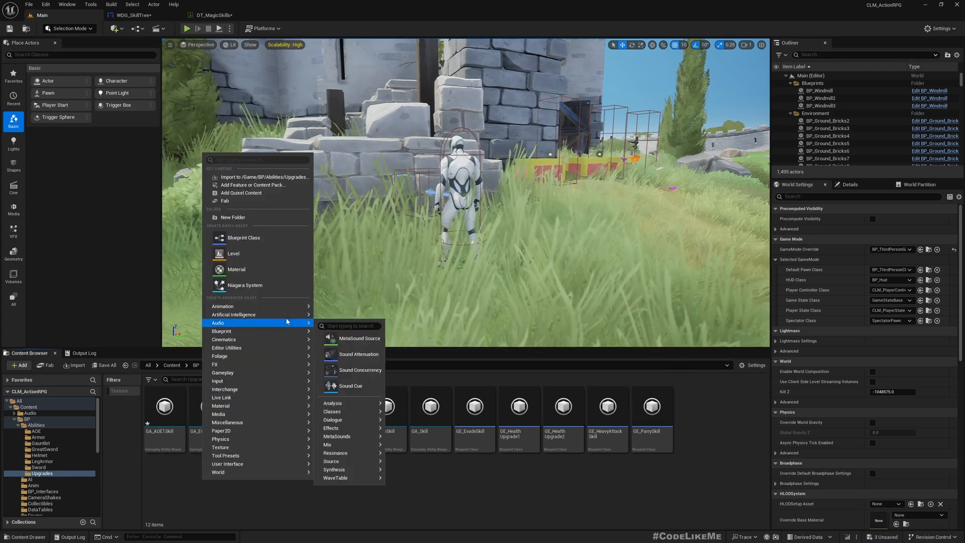
pyautogui.moveTo(258, 253)
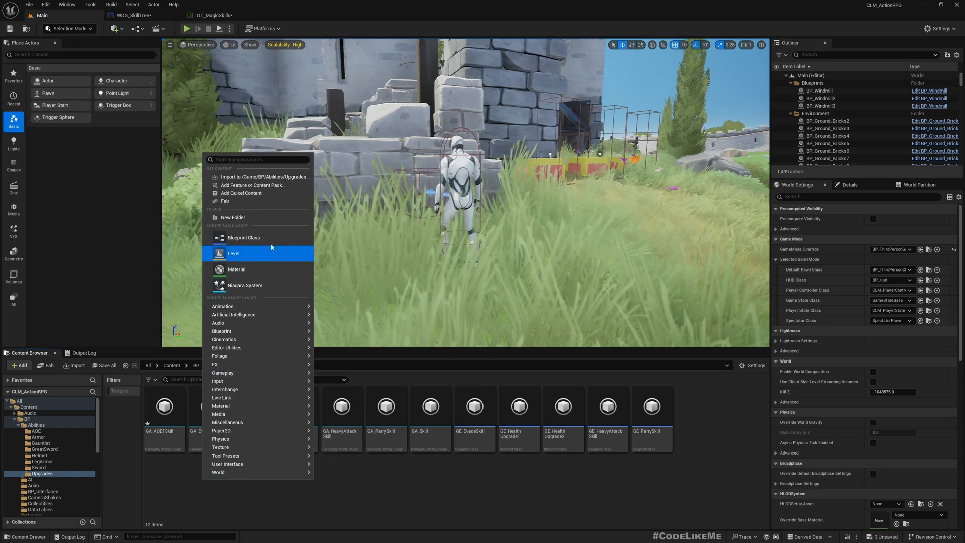
pyautogui.click(244, 238)
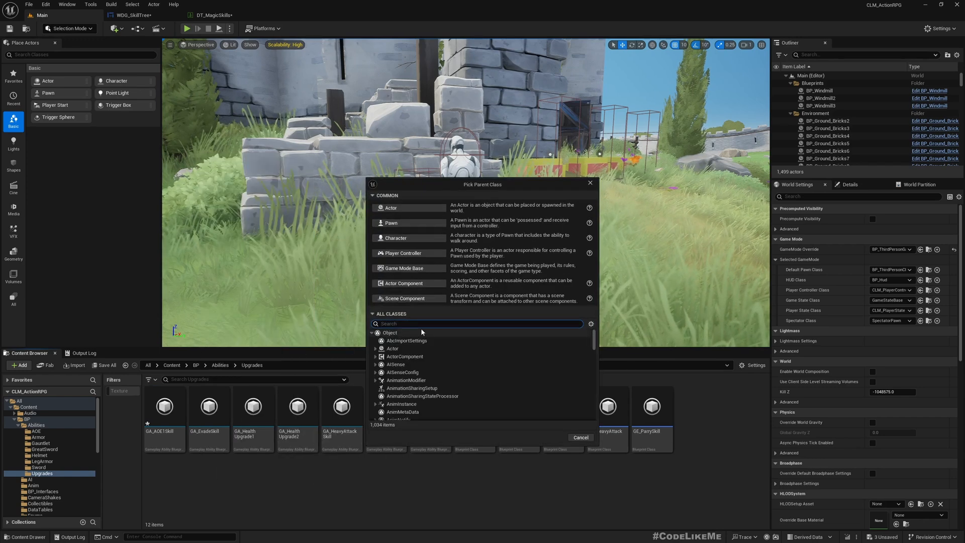
pyautogui.write('gameplayeff')
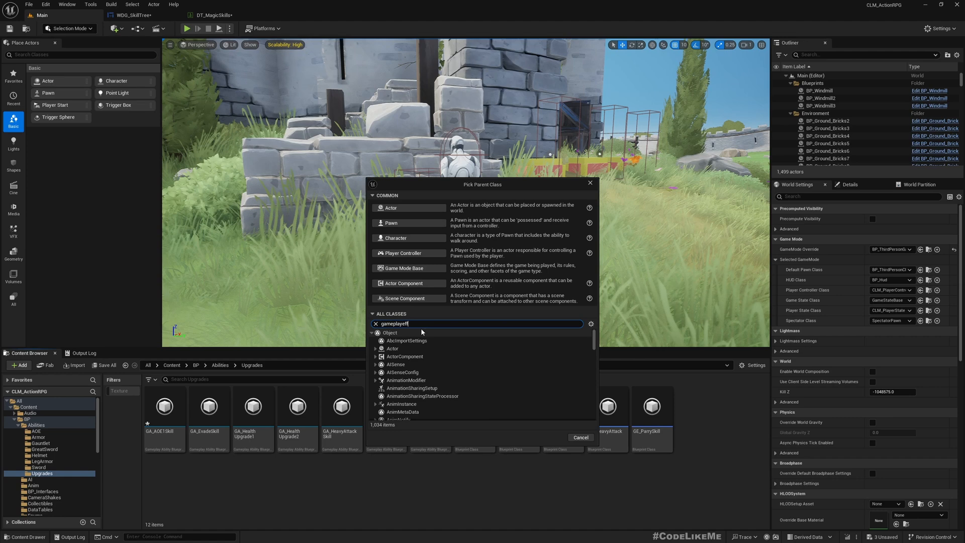
pyautogui.click(403, 372)
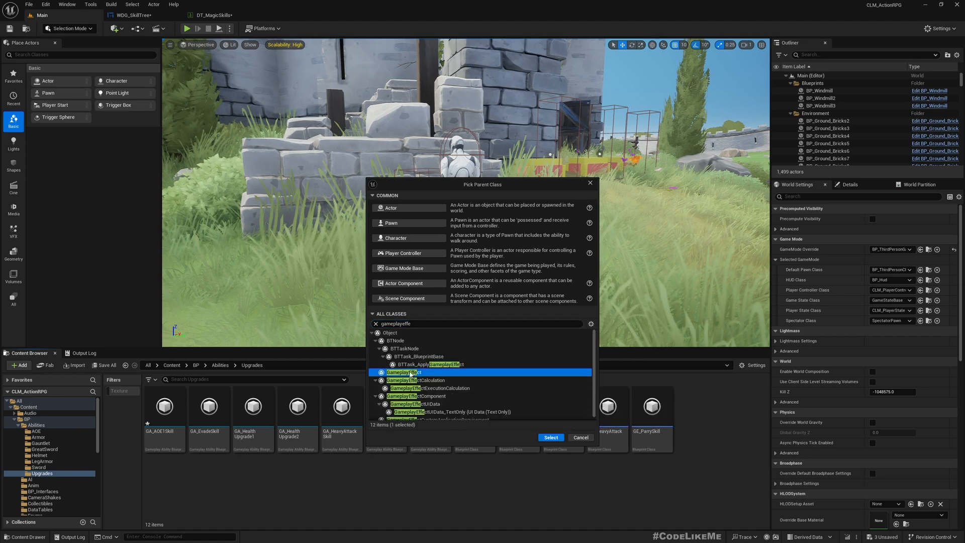
pyautogui.click(549, 437)
pyautogui.write('GE_AOE1Skill')
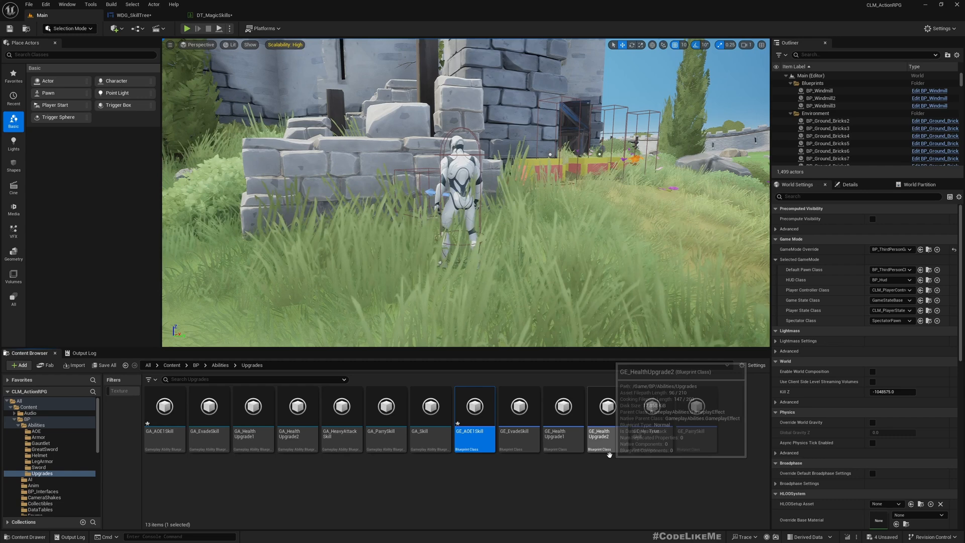
# Step: Set GE_AOE1Skill's Duration Policy to Infinite and add a Grant Tags to Target Actor component
pyautogui.doubleClick(474, 406)
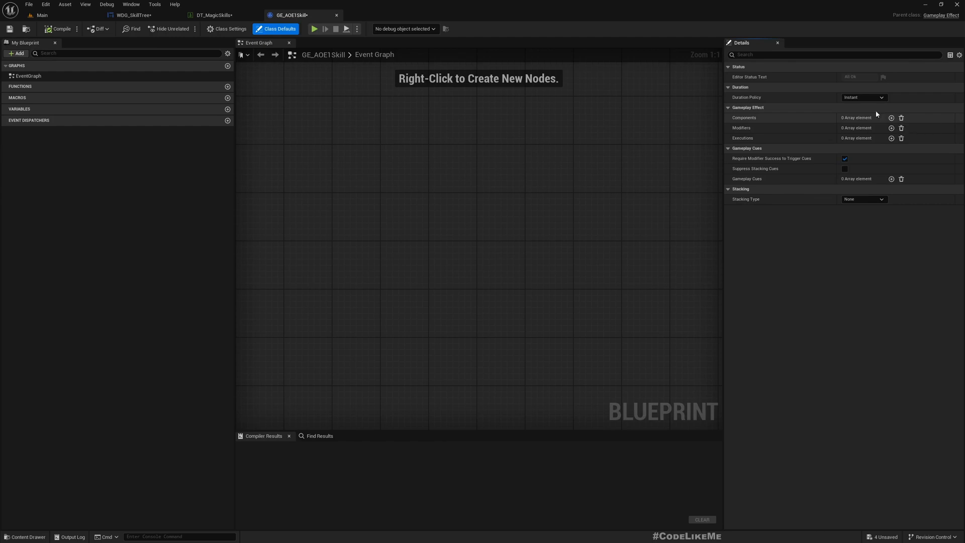
pyautogui.click(863, 97)
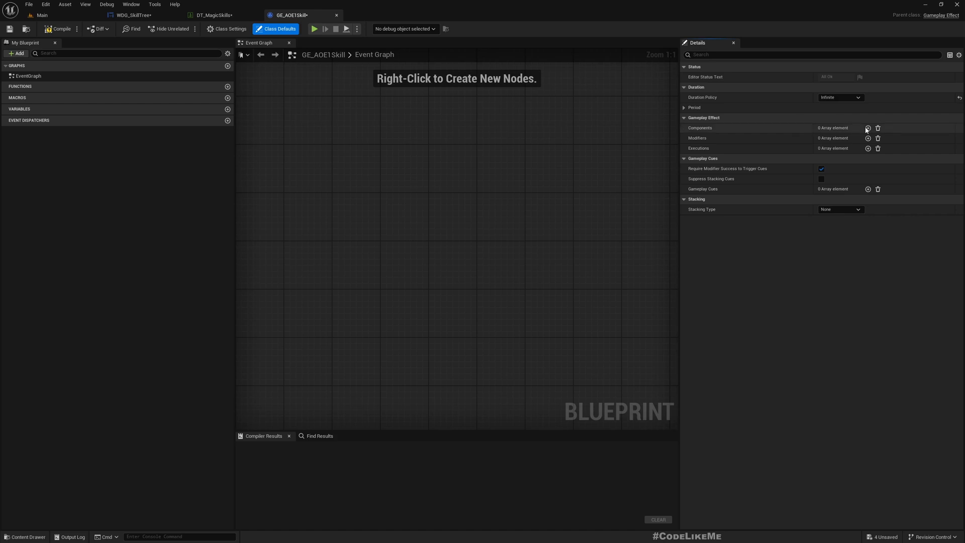
pyautogui.click(868, 128)
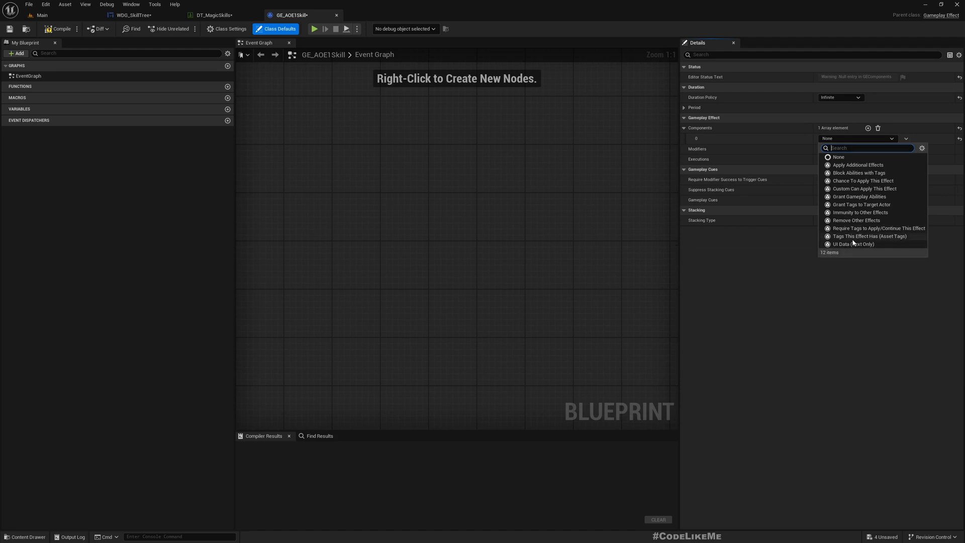
pyautogui.click(861, 204)
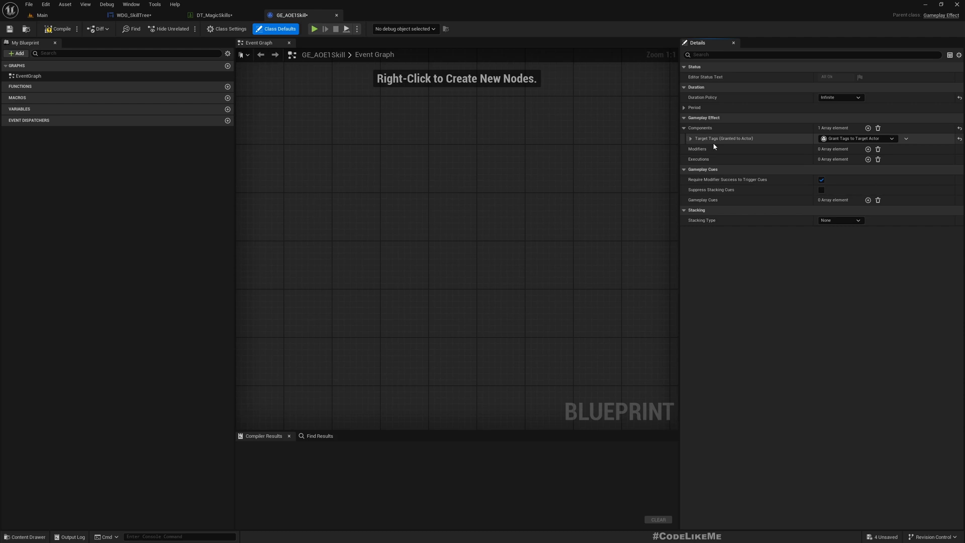
# Step: Add the Upgrades.Magic.AOE1 tag to the component's Add to Inherited tags
pyautogui.click(691, 139)
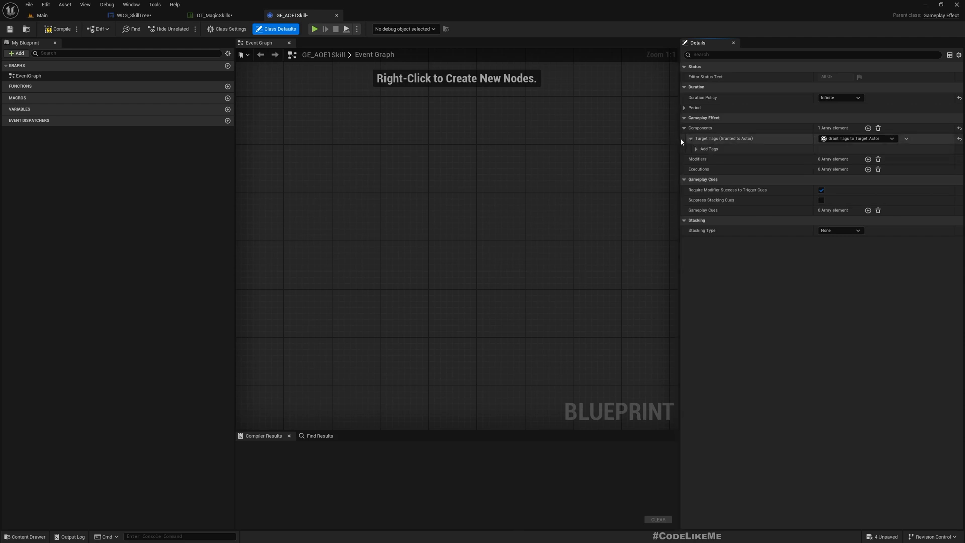
pyautogui.click(696, 148)
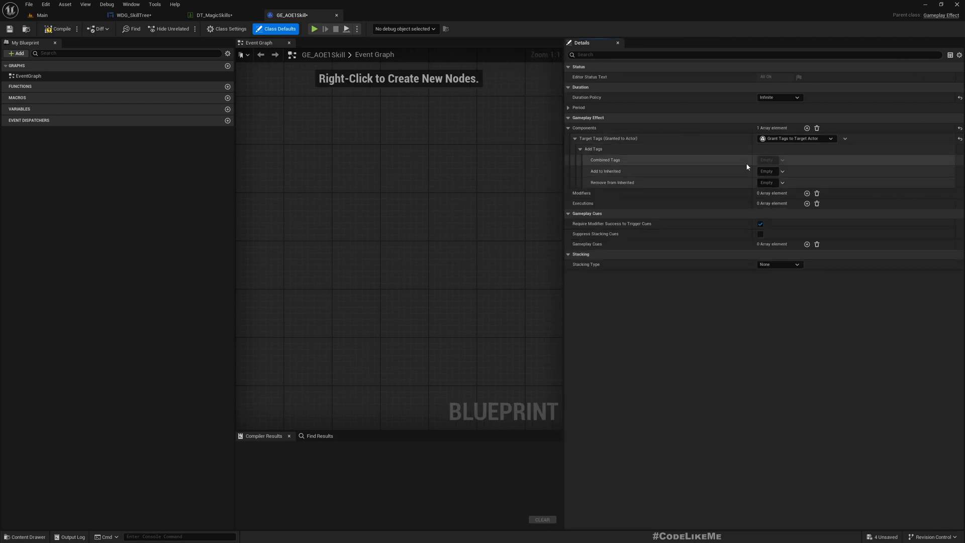
pyautogui.moveTo(783, 174)
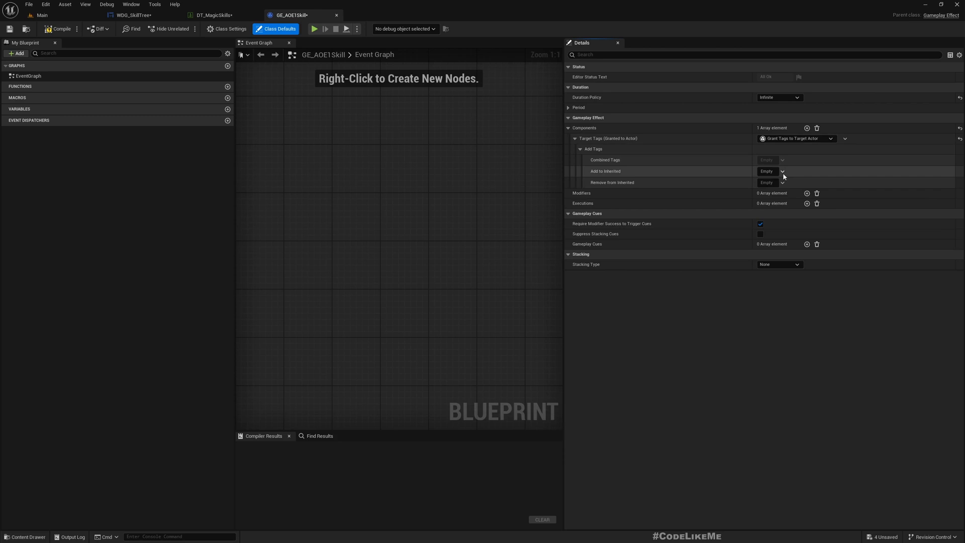
pyautogui.click(782, 171)
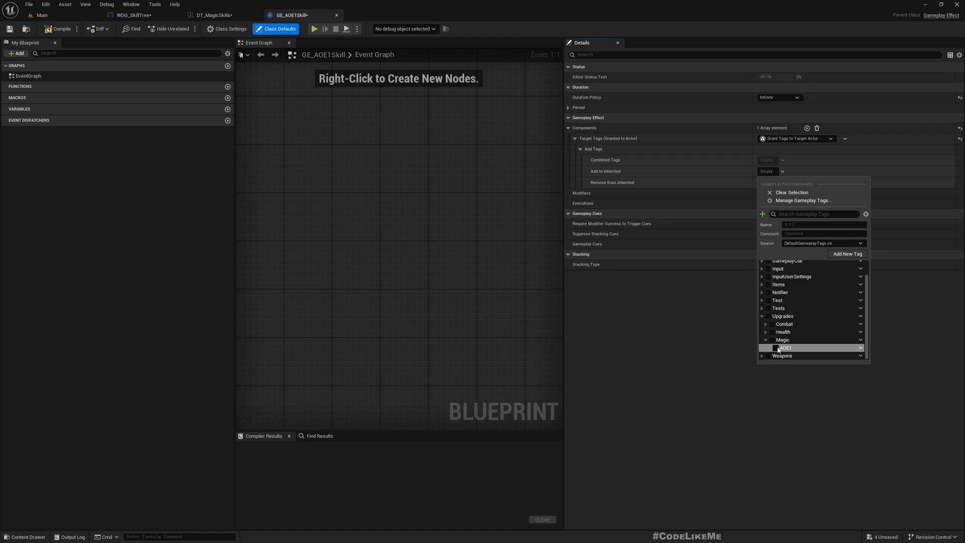
pyautogui.click(773, 348)
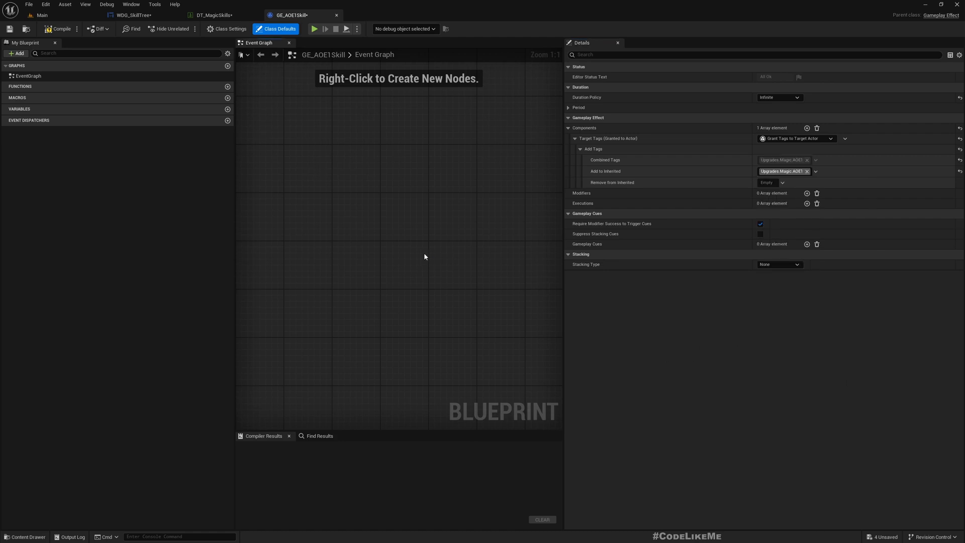
pyautogui.click(60, 28)
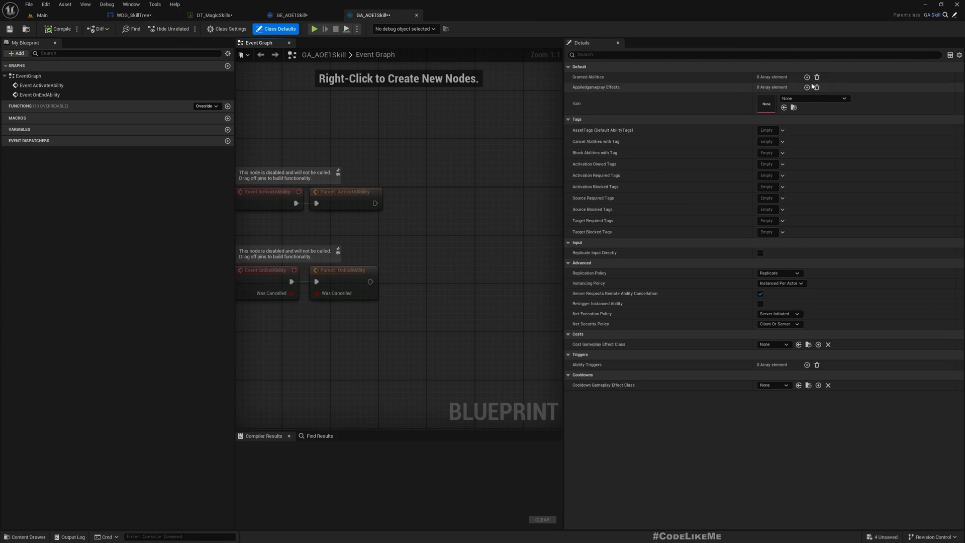
# Step: Add GE_AOE1Skill to Applied Gameplay Effects and GA_AOE_Radial to Granted Abilities, then compile
pyautogui.click(807, 87)
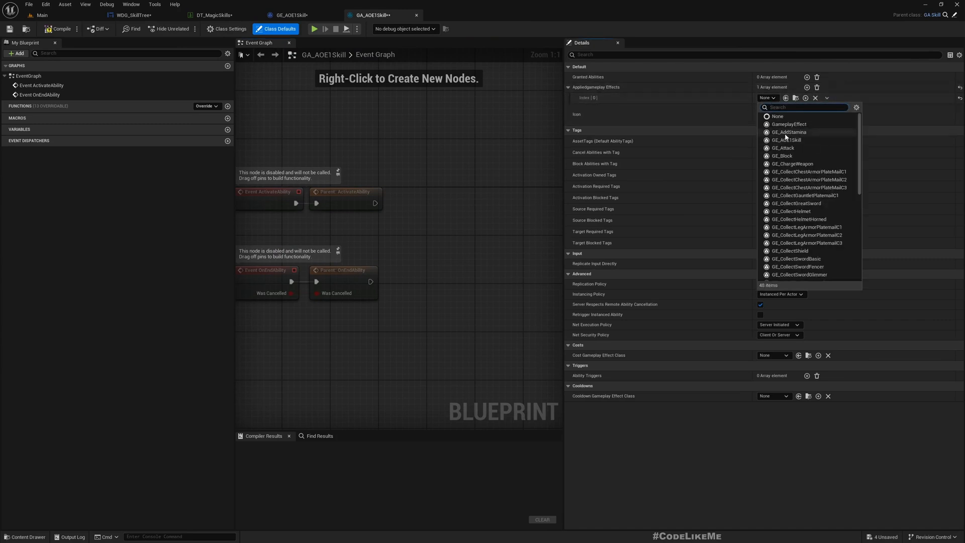
pyautogui.click(786, 140)
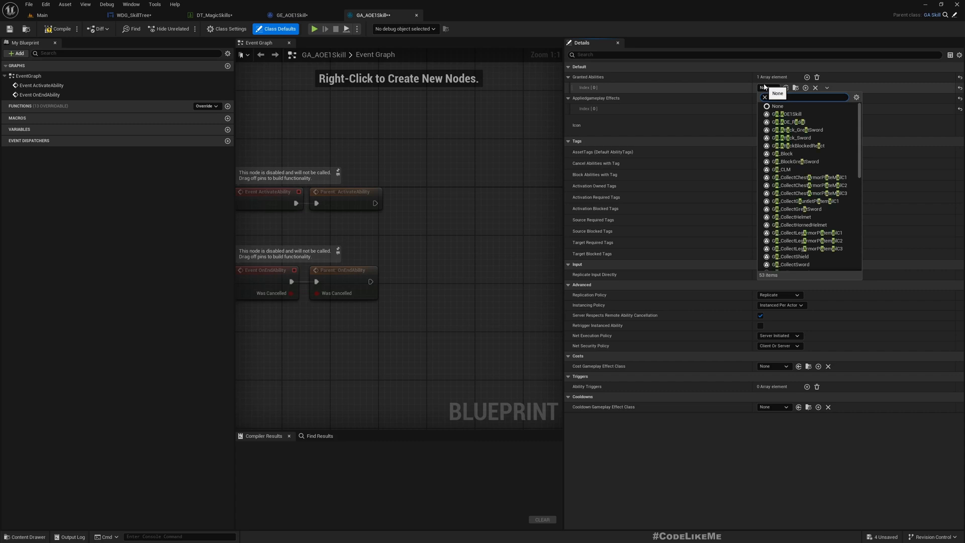
pyautogui.write('aoe')
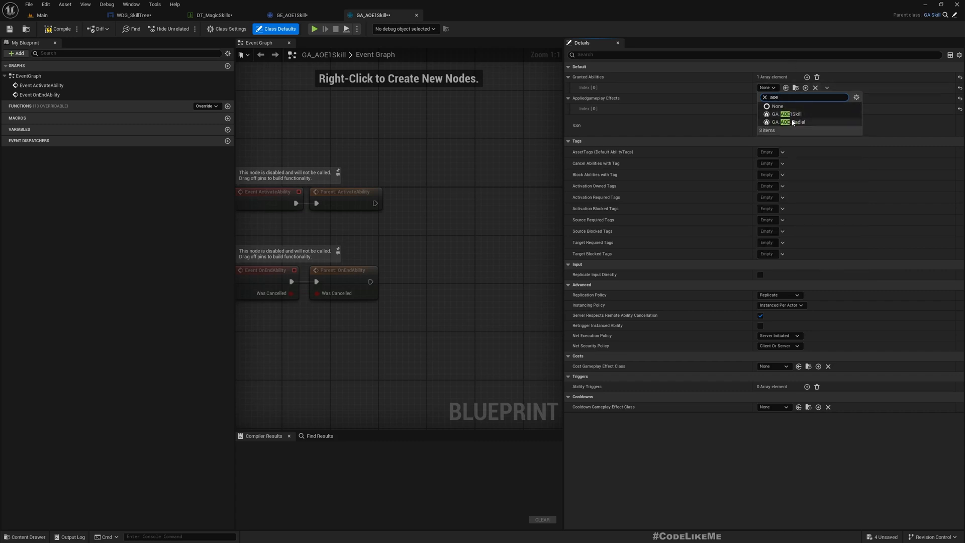
pyautogui.click(788, 121)
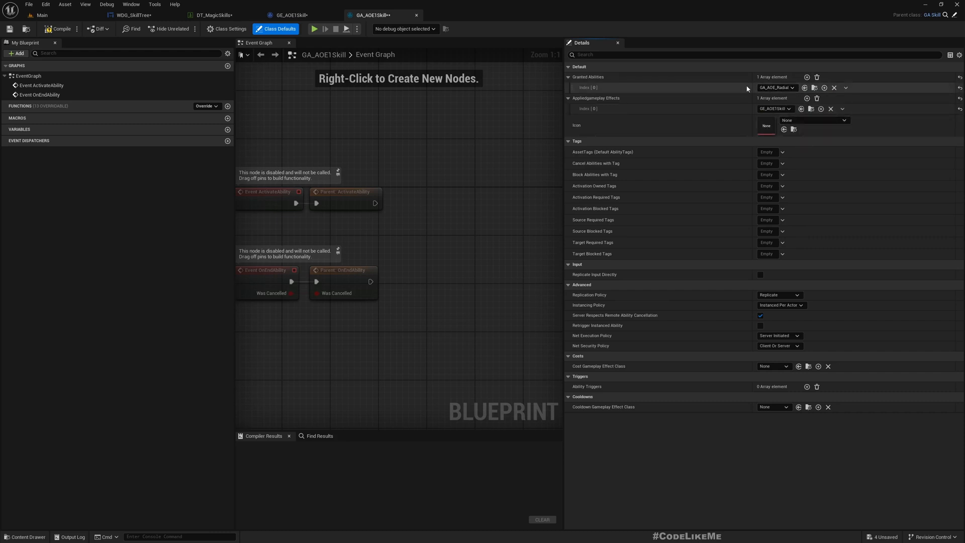
pyautogui.moveTo(777, 87)
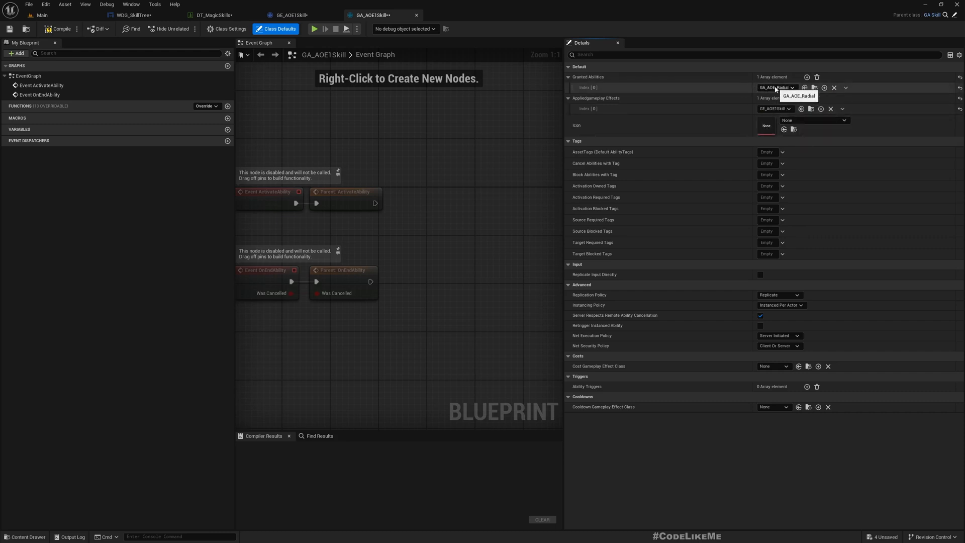
pyautogui.moveTo(815, 69)
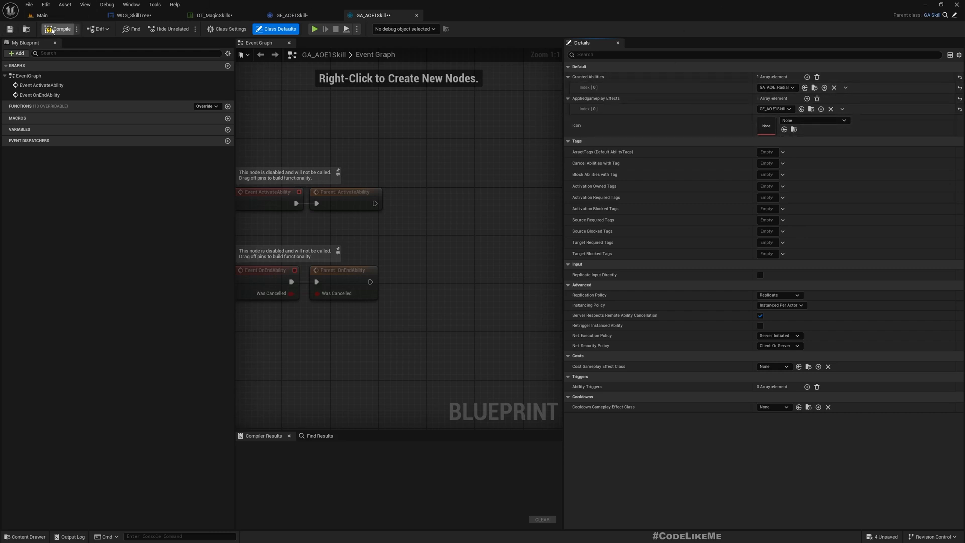
pyautogui.click(60, 28)
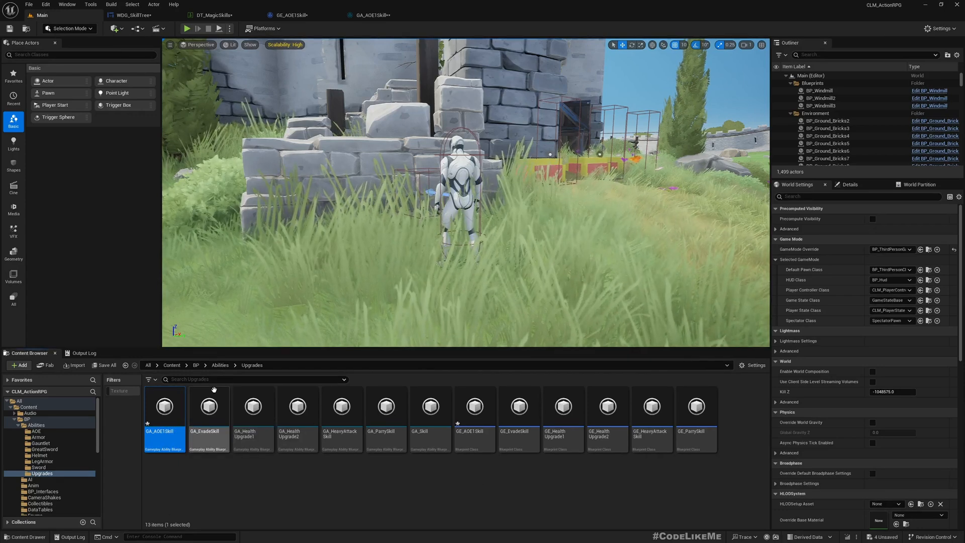
pyautogui.click(216, 14)
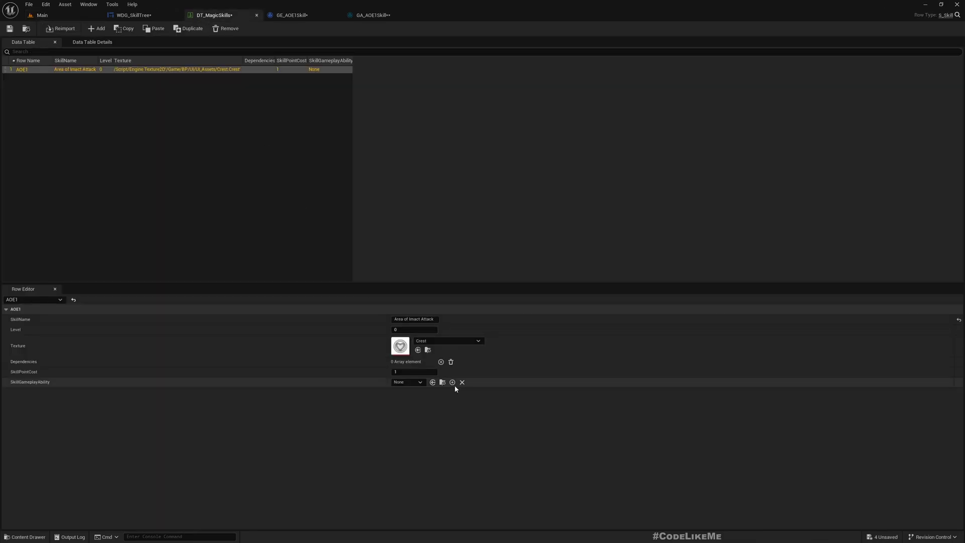
# Step: Set the AOE1 row's ability to GA_AOE1Skill and its texture to T_magicAttack, previewing it
pyautogui.click(432, 382)
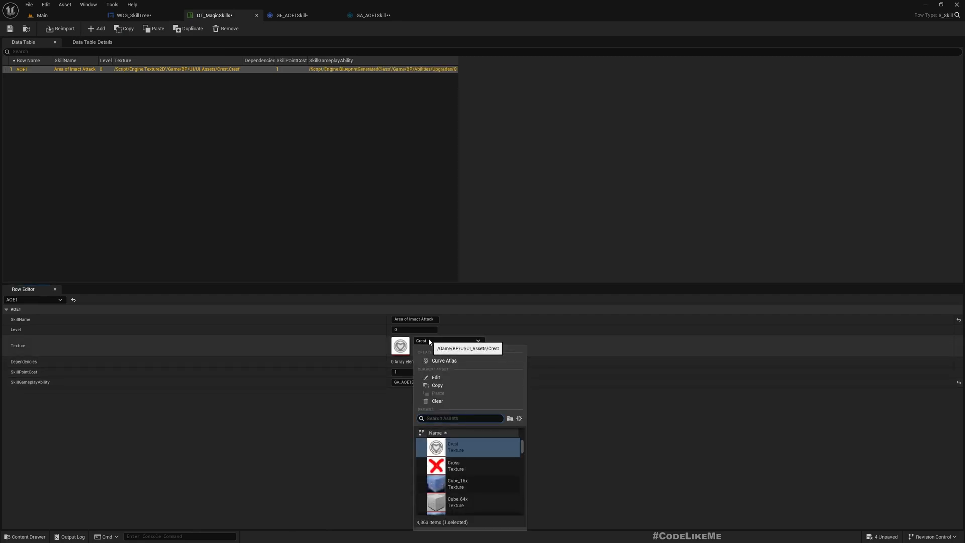
pyautogui.write('magic')
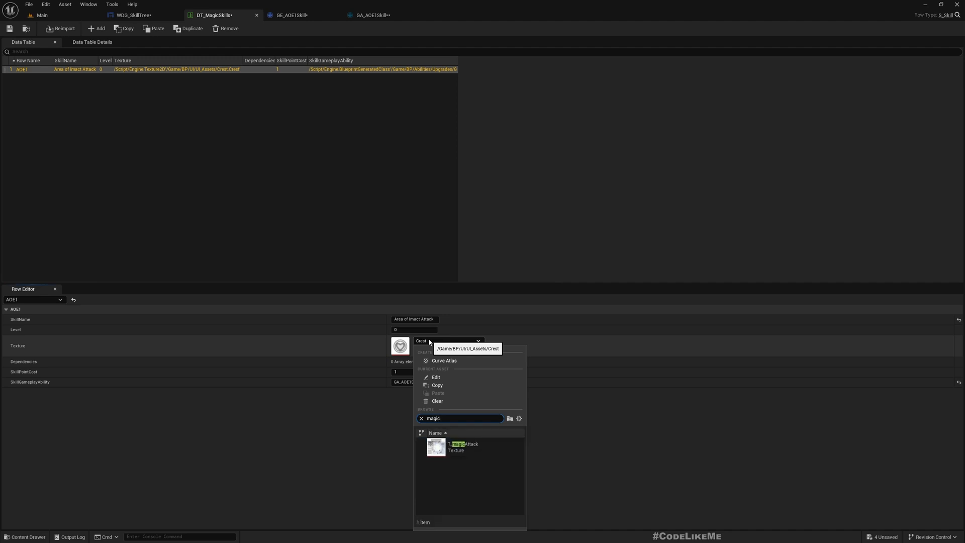
pyautogui.click(436, 447)
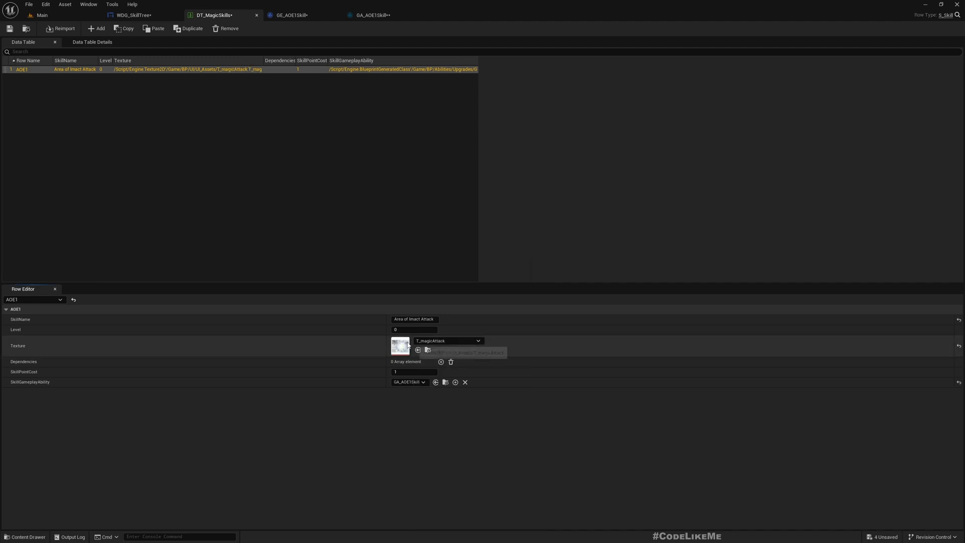
pyautogui.click(428, 350)
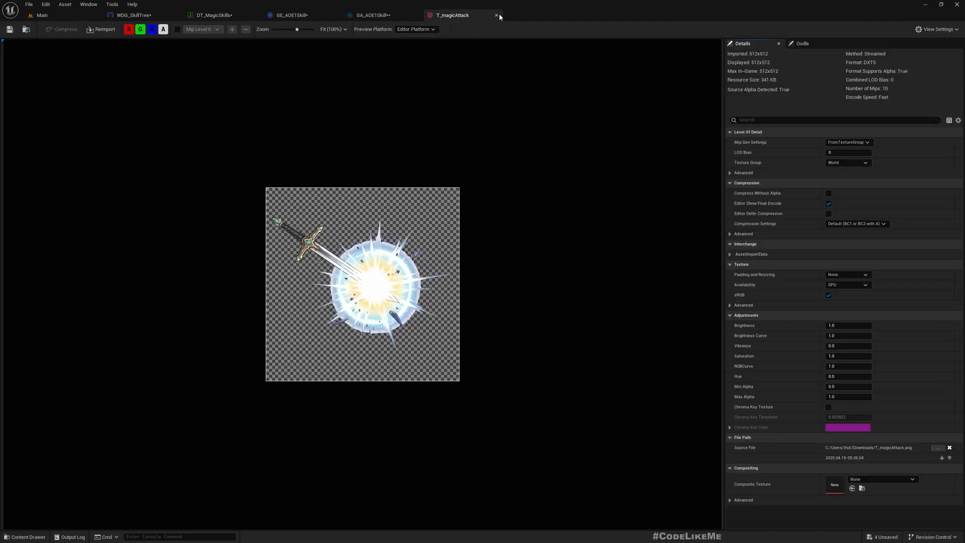
pyautogui.click(371, 14)
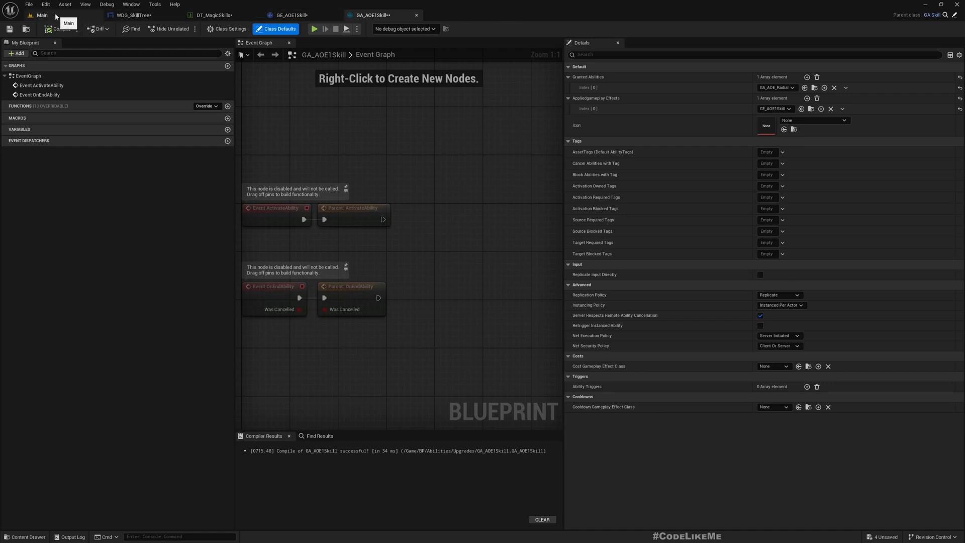
pyautogui.click(134, 14)
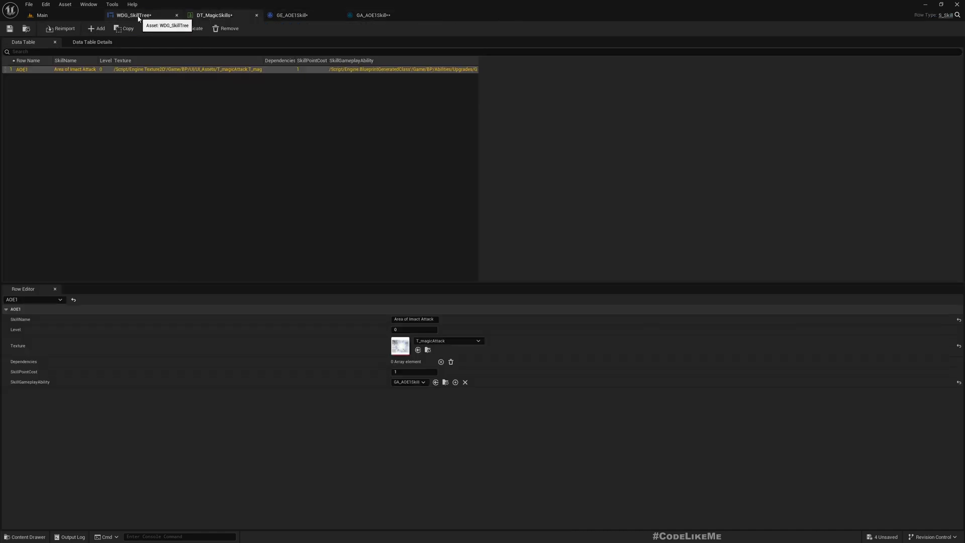
pyautogui.click(134, 15)
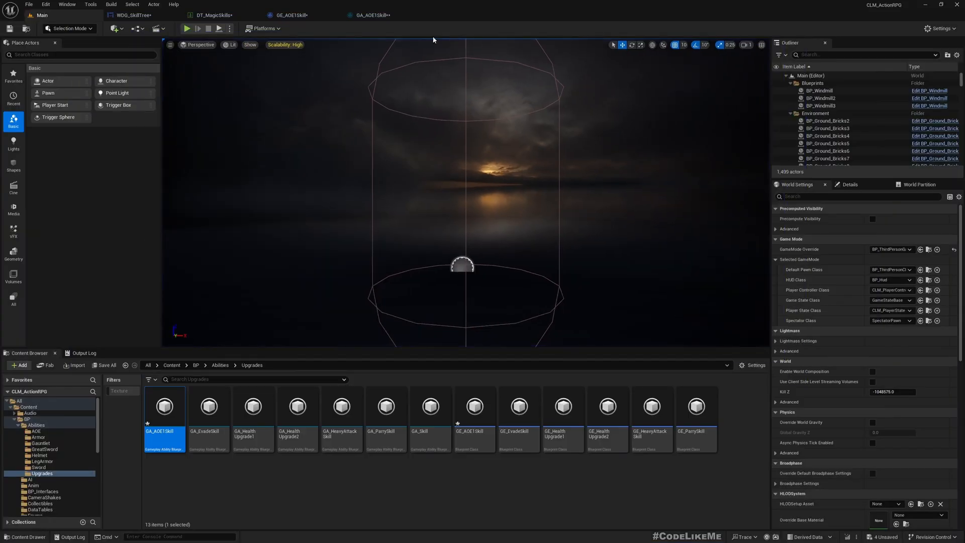
# Step: Switch to the Main editor tab
pyautogui.click(212, 15)
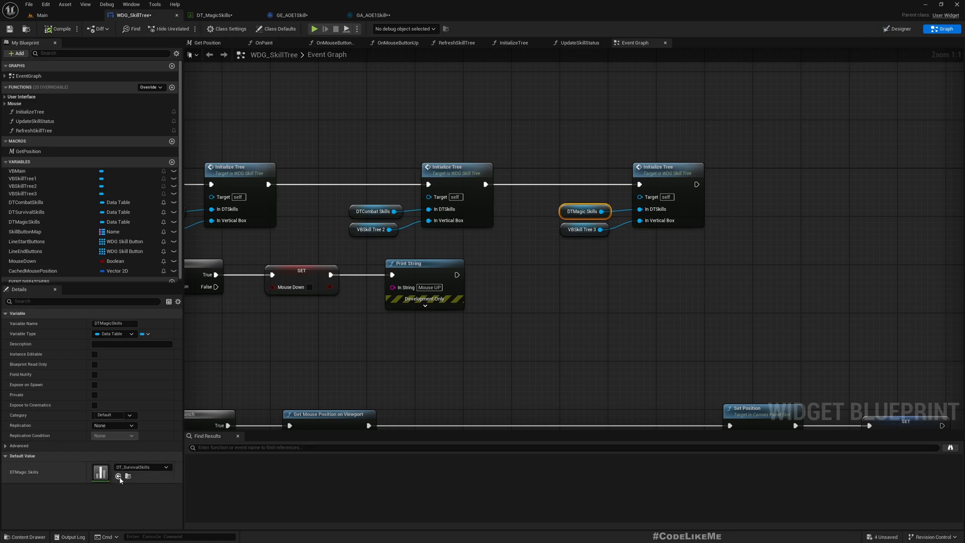
# Step: Search the DTMagicSkills default value picker for the magic skills data table
pyautogui.click(166, 467)
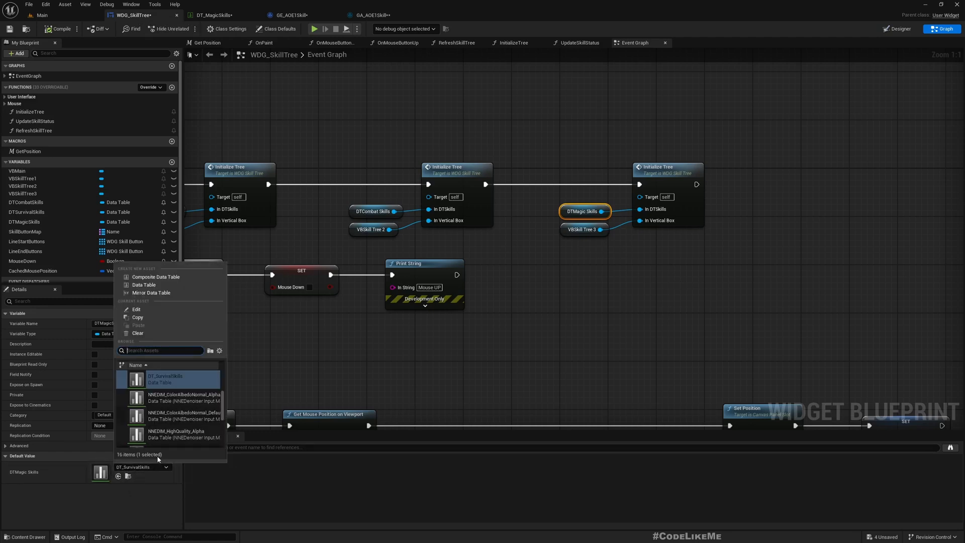
pyautogui.write('magic')
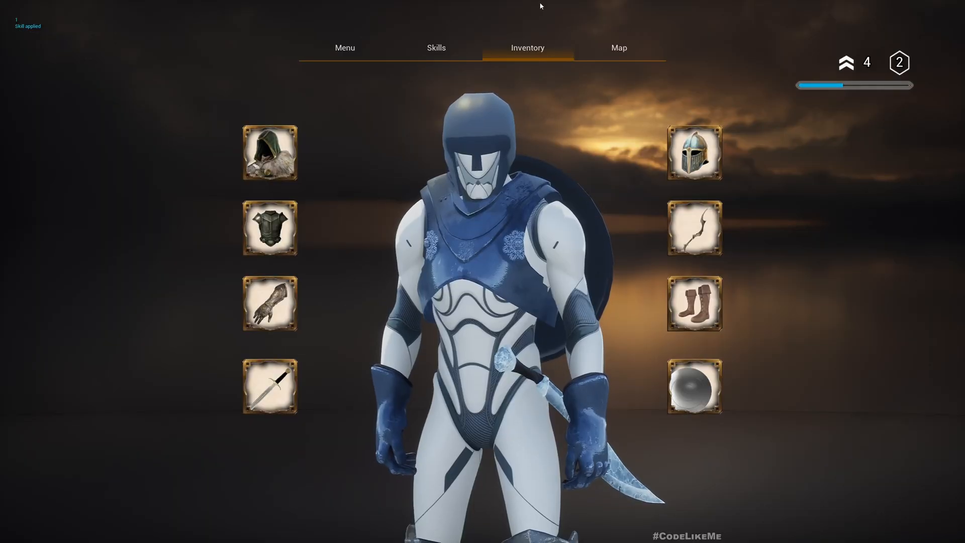
# Step: Stop the Play-In-Editor session
pyautogui.click(436, 47)
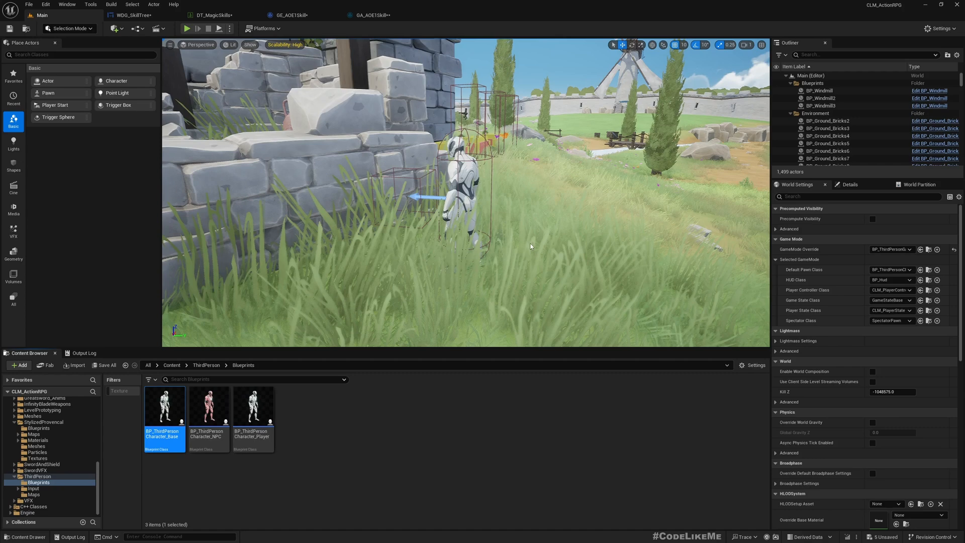
# Step: Open BP_ThirdPersonCharacter_Base and delete GA_AOE_Radial from its DefaultAbilities array
pyautogui.doubleClick(164, 406)
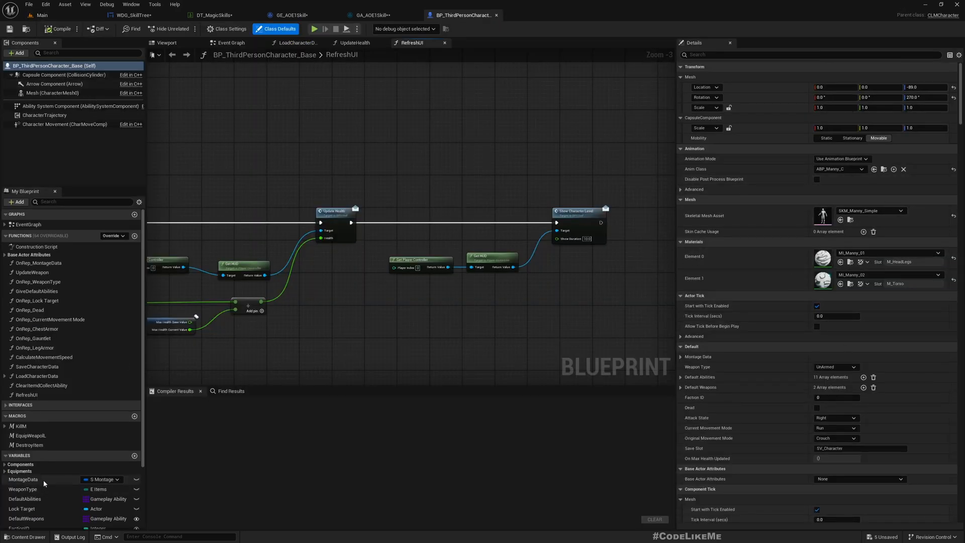
pyautogui.click(25, 499)
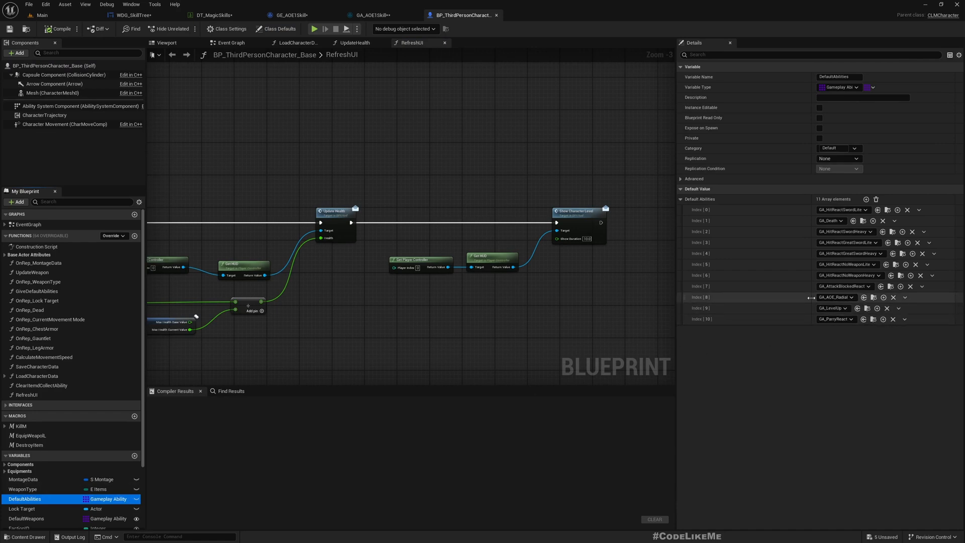
pyautogui.click(893, 297)
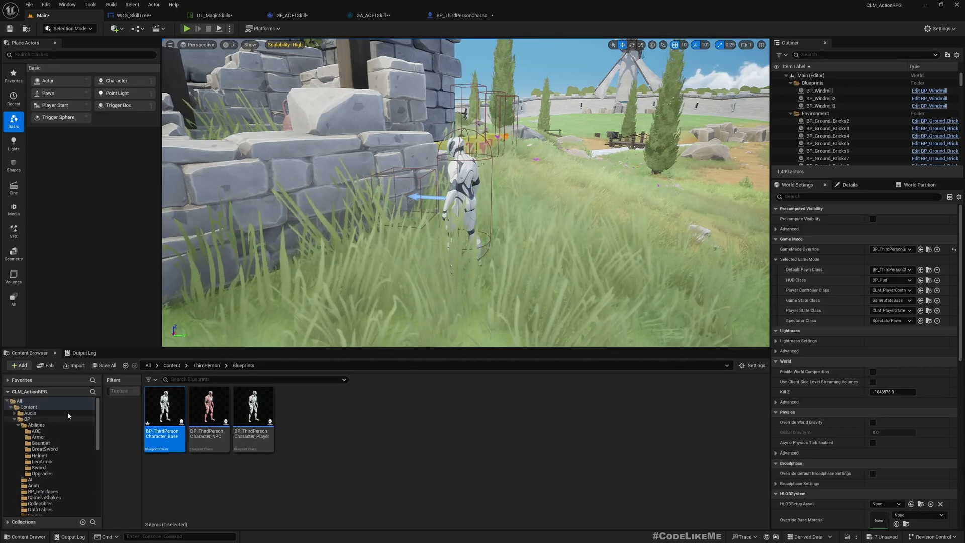
# Step: Show the project in Explorer and delete the SaveGames data inside Saved
pyautogui.rightClick(29, 407)
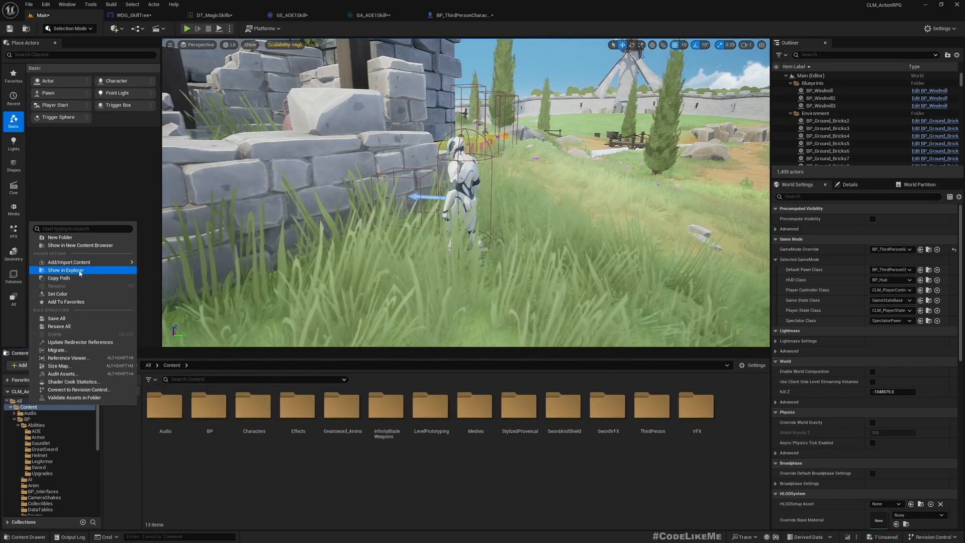
pyautogui.click(65, 271)
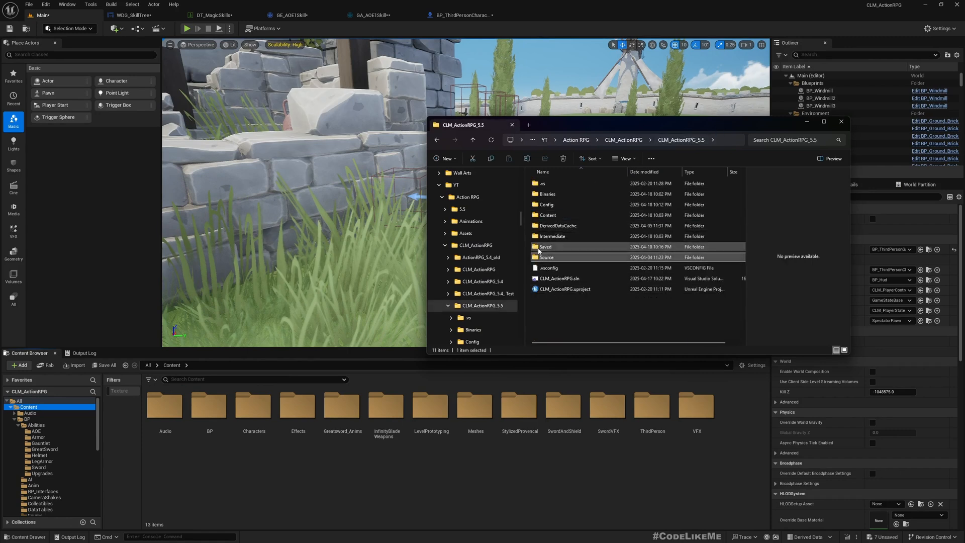
pyautogui.doubleClick(545, 246)
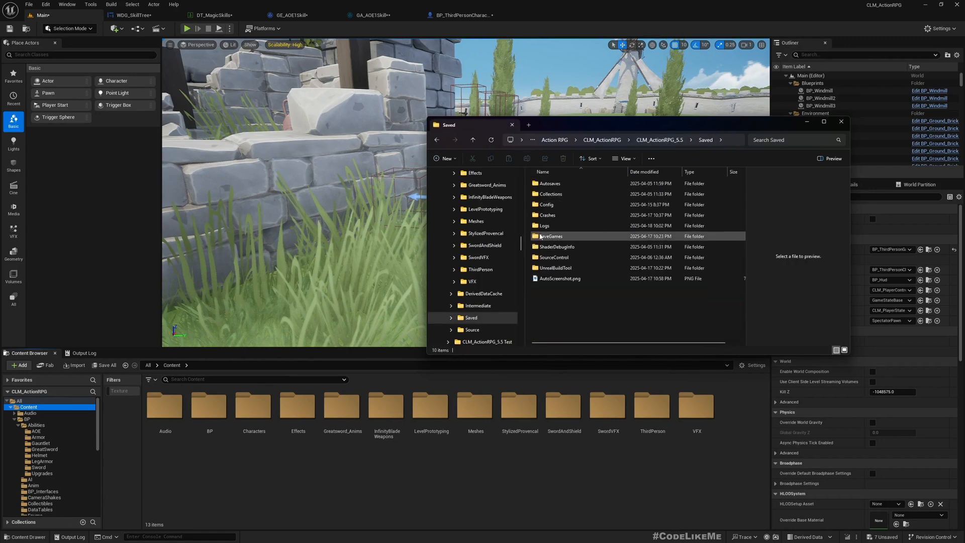
pyautogui.moveTo(551, 235)
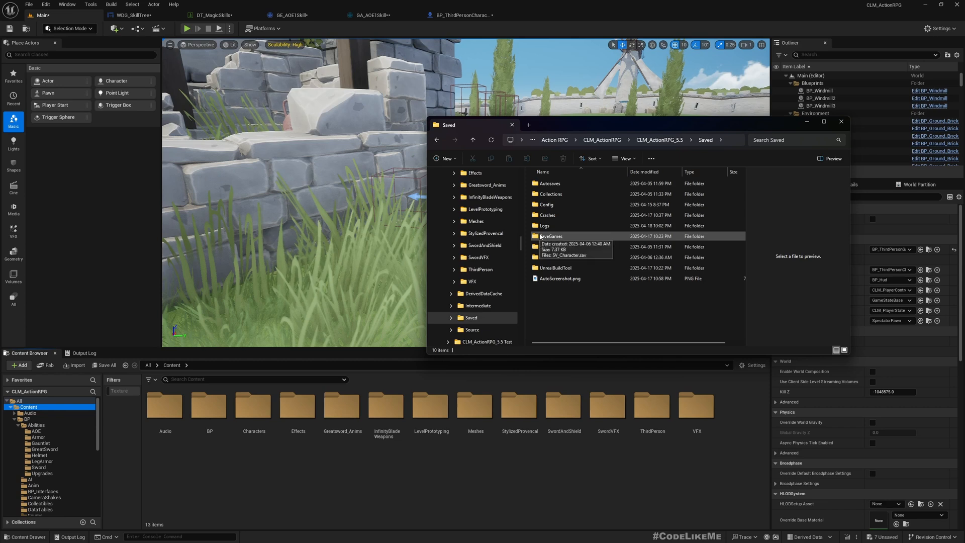
pyautogui.click(551, 236)
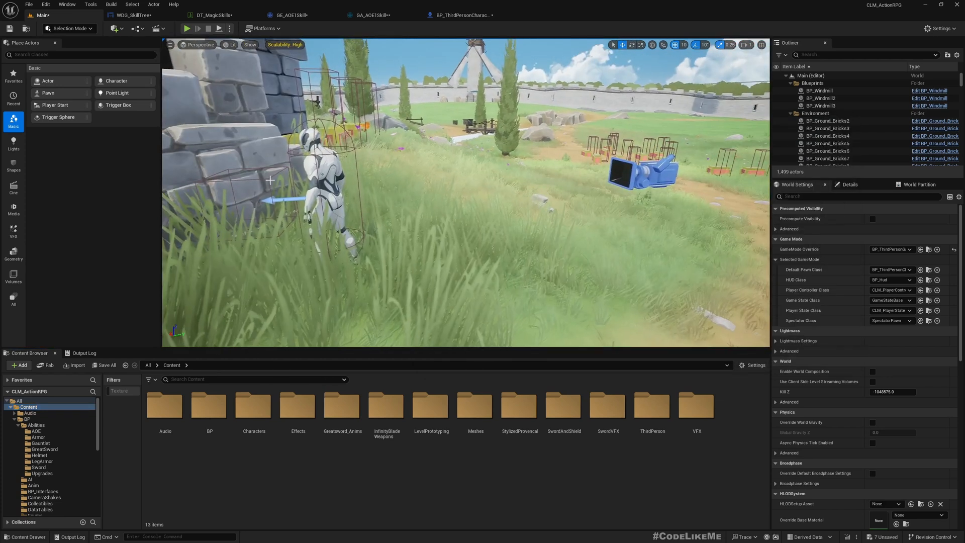
# Step: Start a fresh play session, open the chest with E, and view the Magic skill tree
pyautogui.click(196, 28)
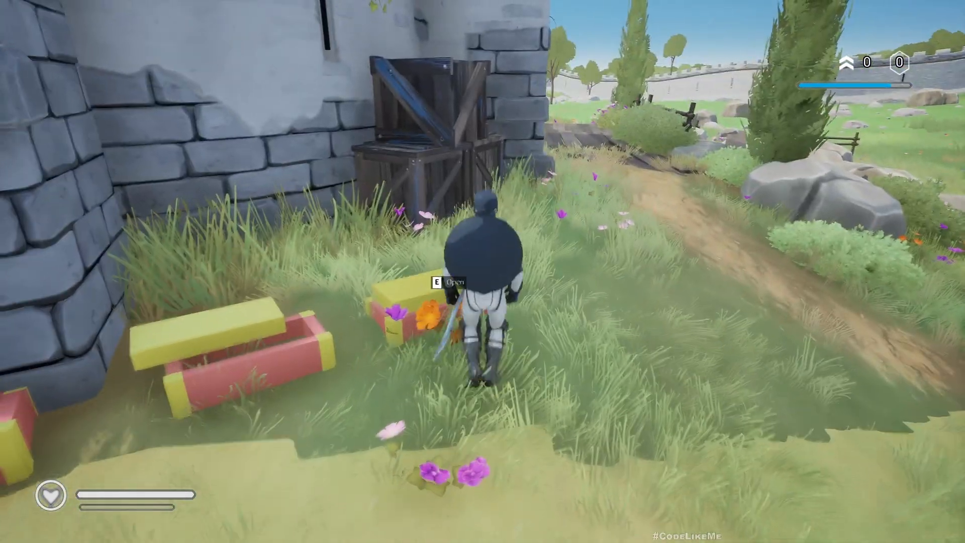
pyautogui.press('e')
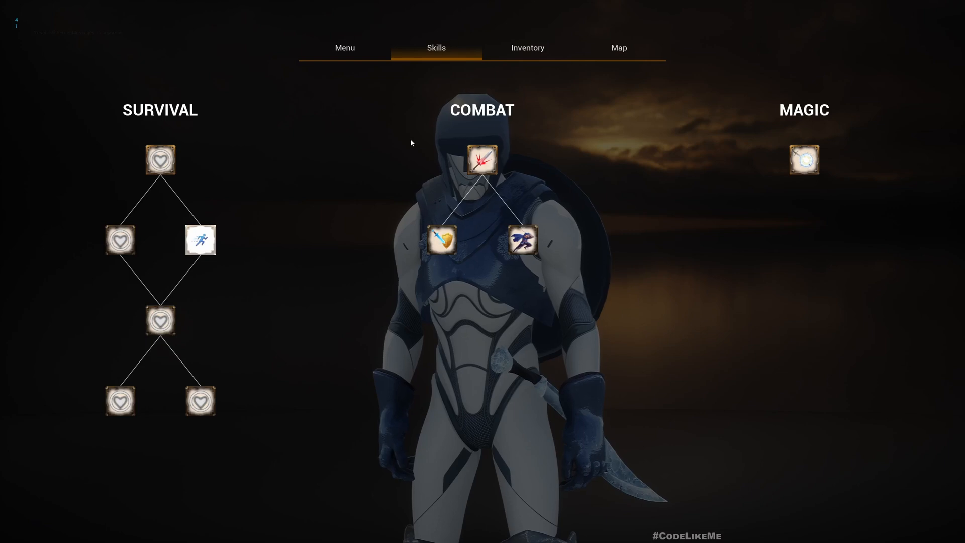
pyautogui.click(803, 160)
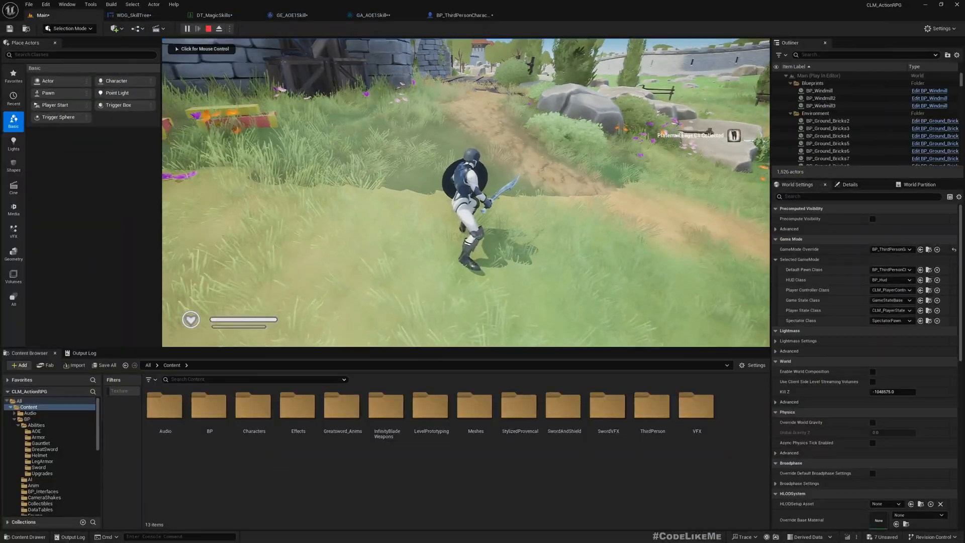
# Step: In GA_AOE1Skill's activation graph, call Grant Abilities and then End Ability
pyautogui.click(462, 14)
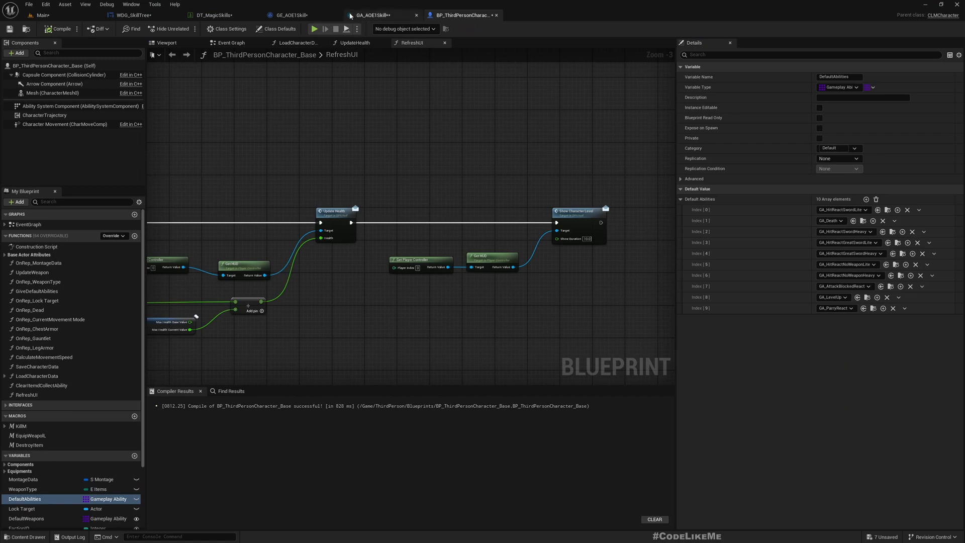
pyautogui.click(372, 15)
pyautogui.write('gra')
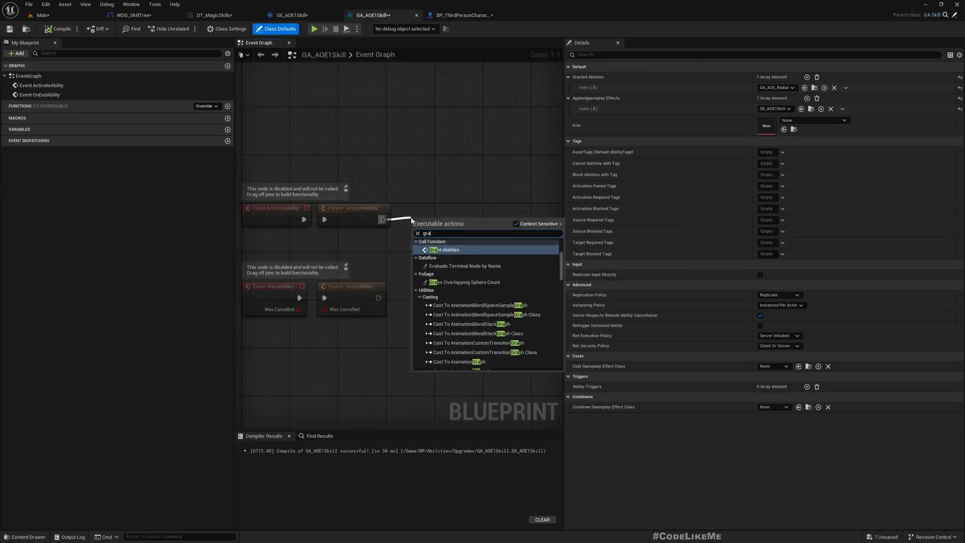
pyautogui.click(445, 249)
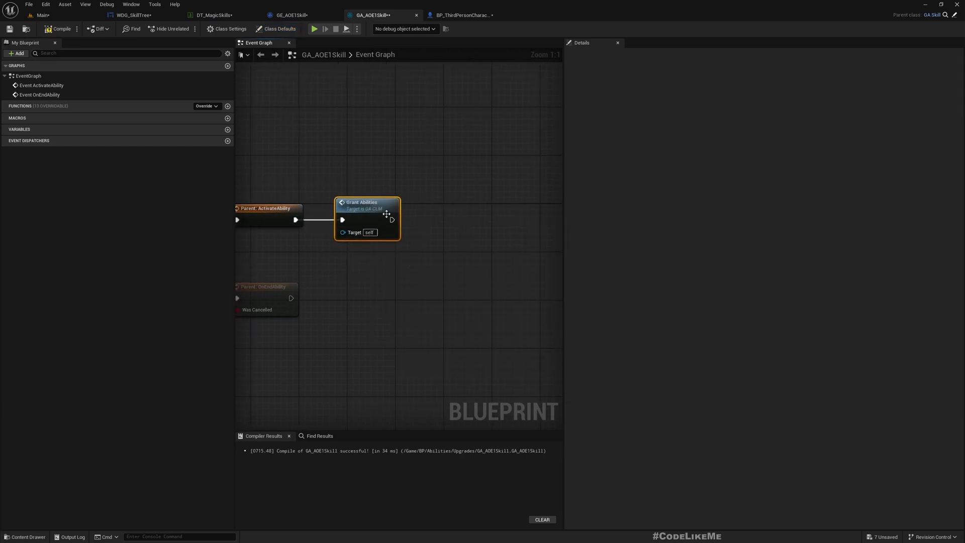
pyautogui.write('enda')
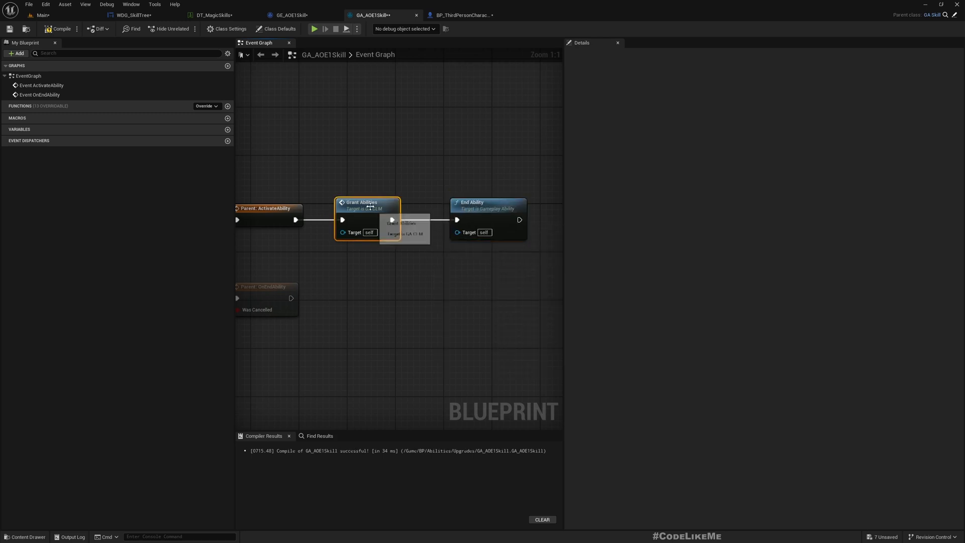
pyautogui.click(275, 28)
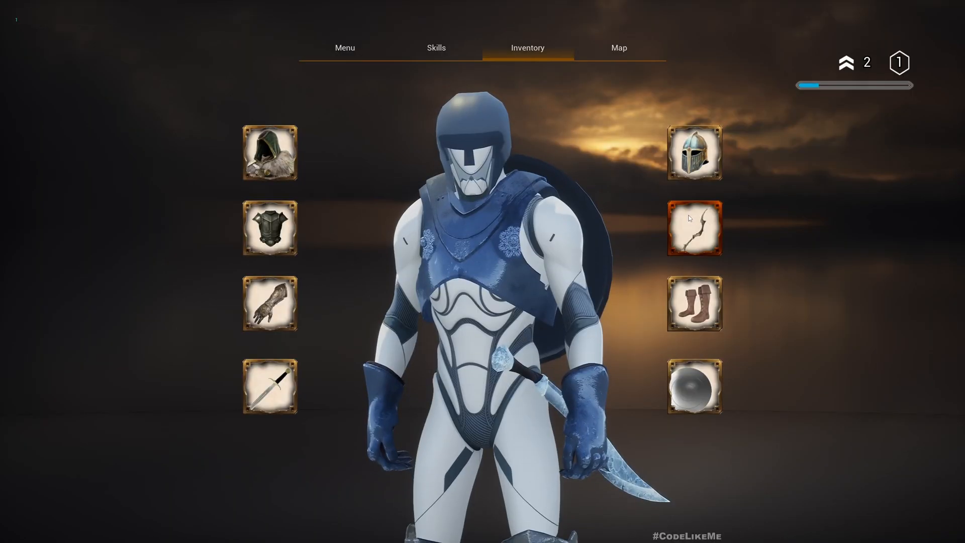
# Step: Switch to the Skills tab in the running game
pyautogui.click(436, 47)
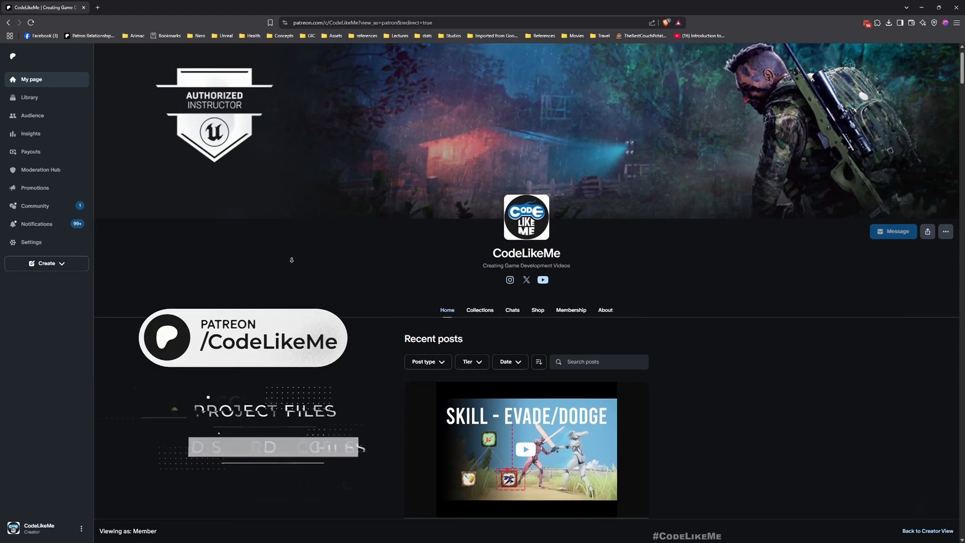
# Step: Scroll CodeLikeMe's recent posts past the skill tree videos to RTS C++ Part 24
pyautogui.scroll(-3)
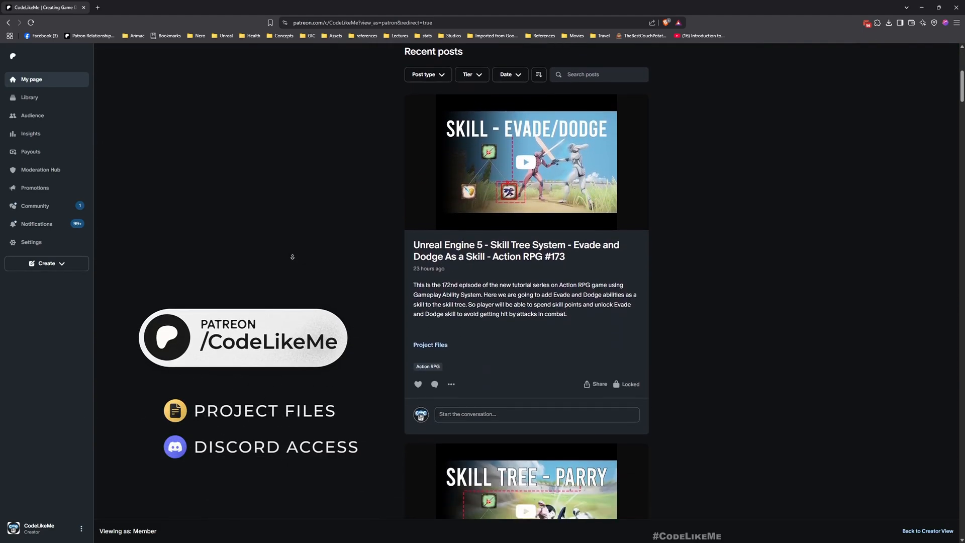
pyautogui.scroll(-3)
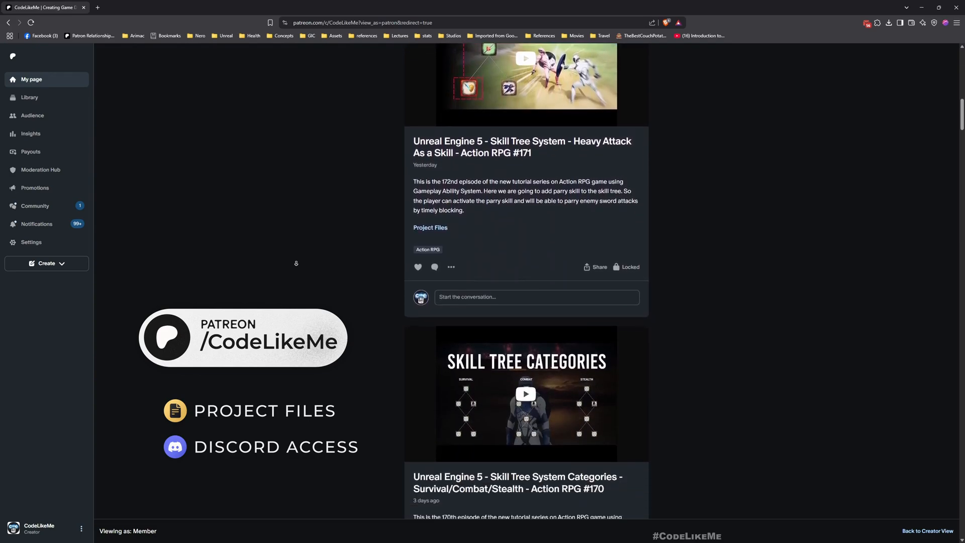
pyautogui.scroll(-3)
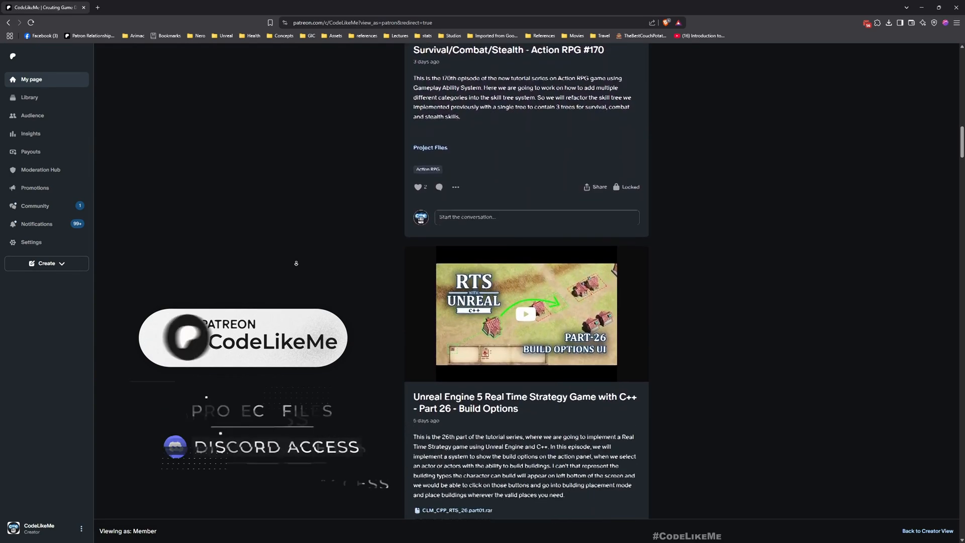
pyautogui.scroll(-3)
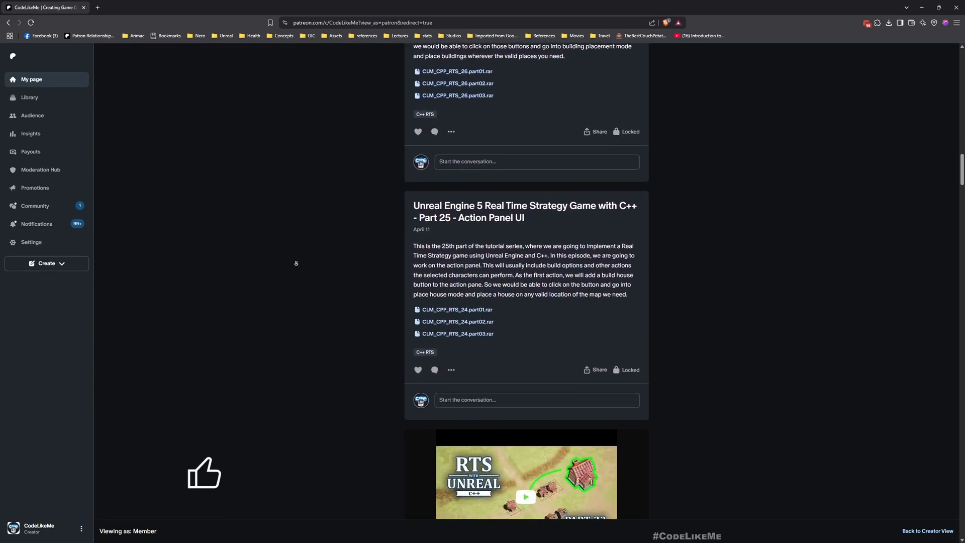
pyautogui.scroll(-3)
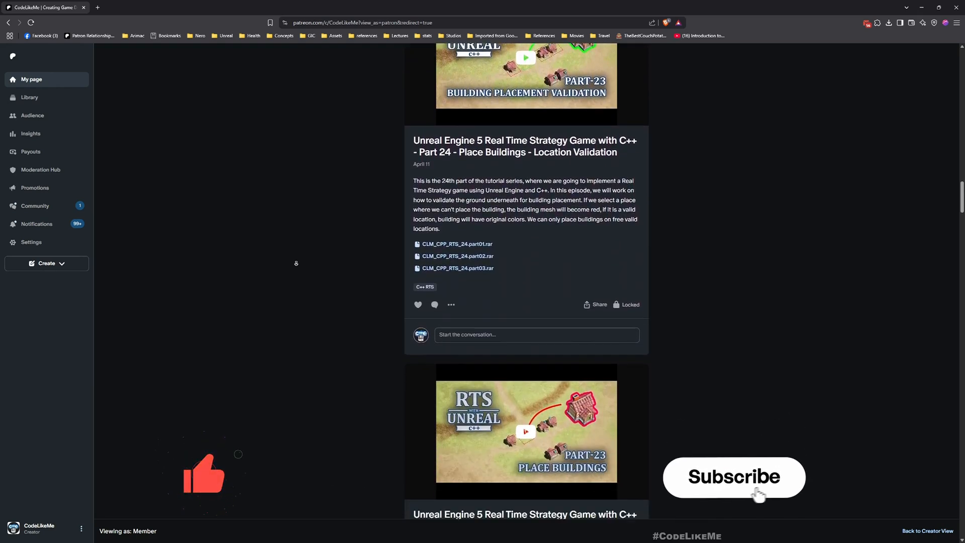